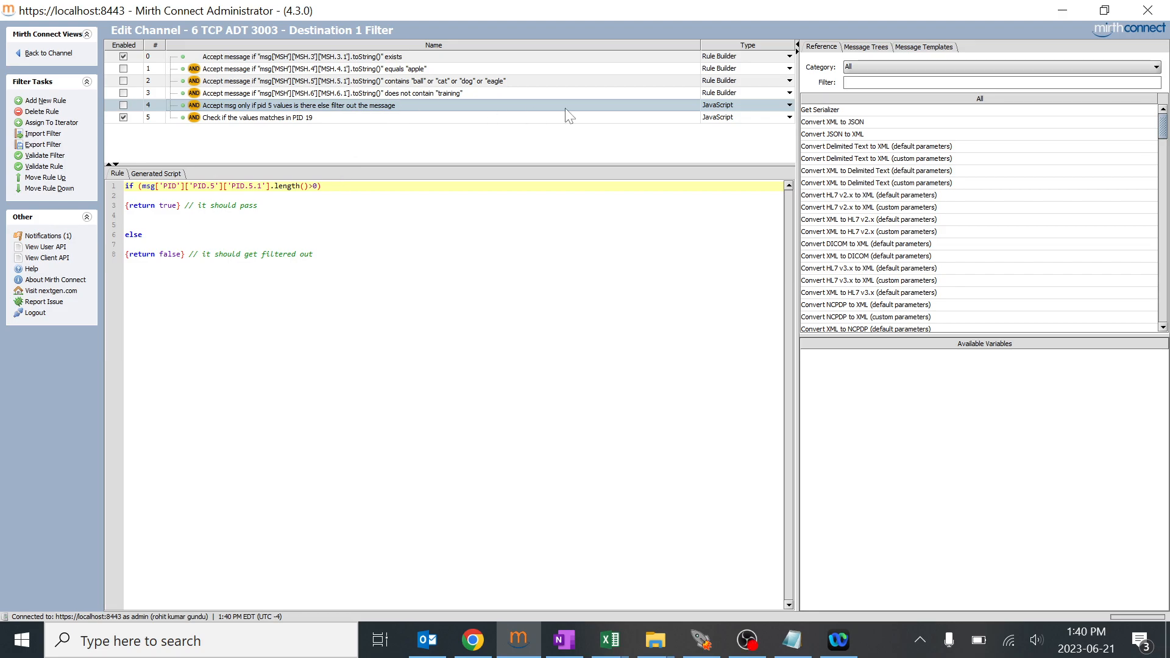
mouse_move(669, 110)
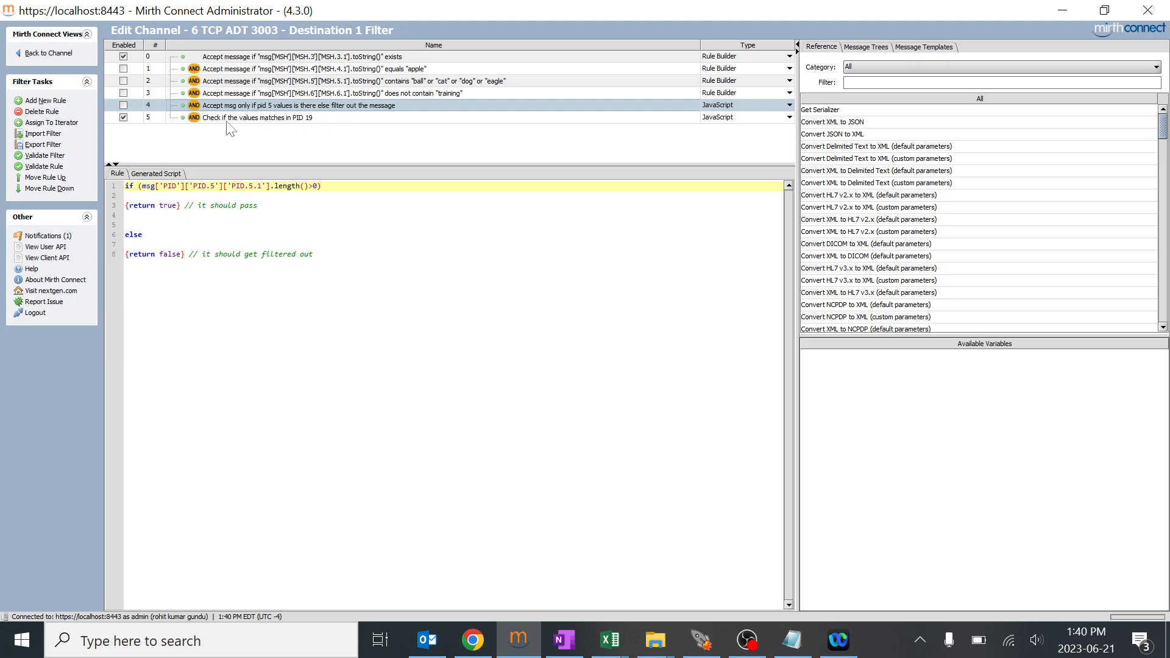
mouse_move(244, 128)
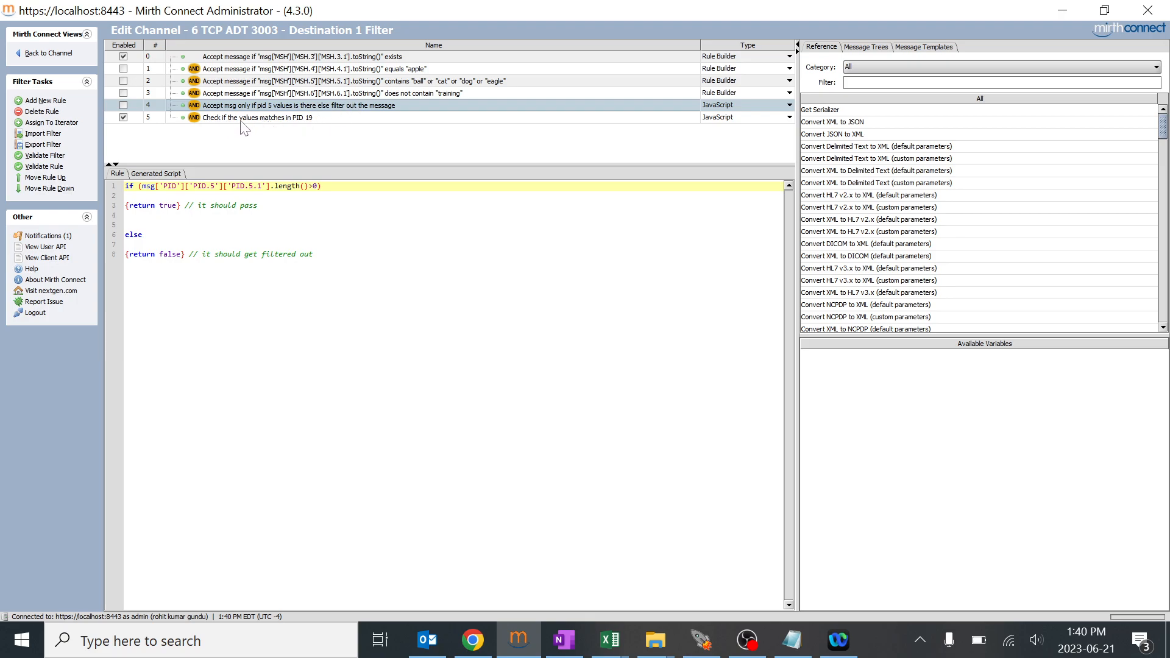
mouse_move(341, 118)
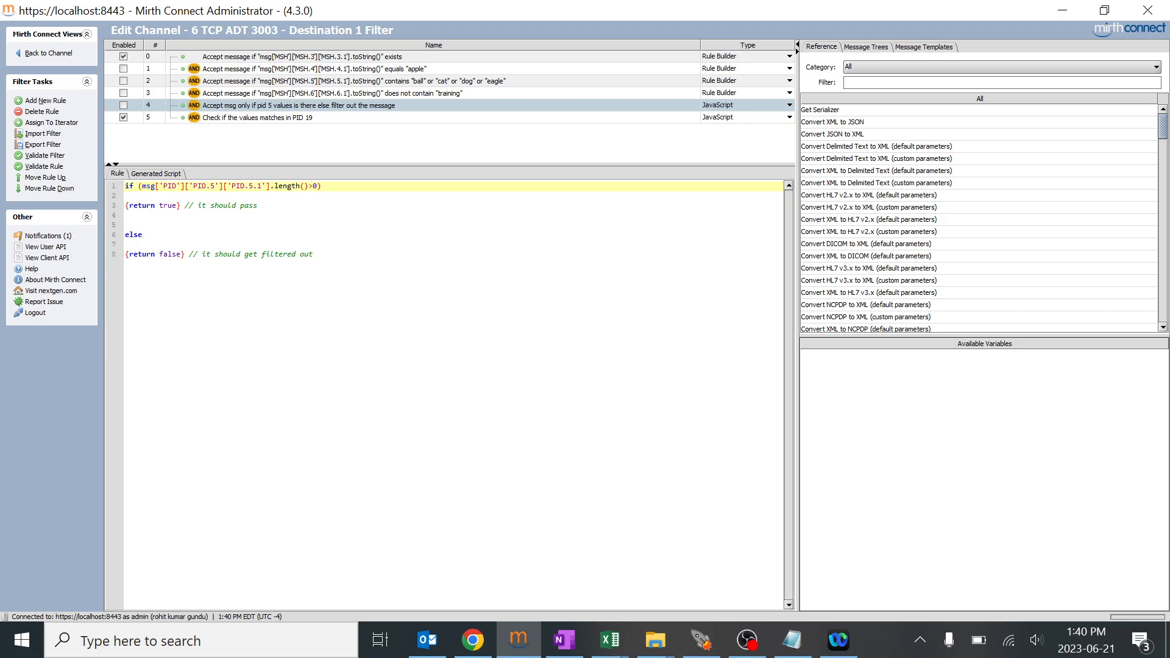
mouse_move(307, 124)
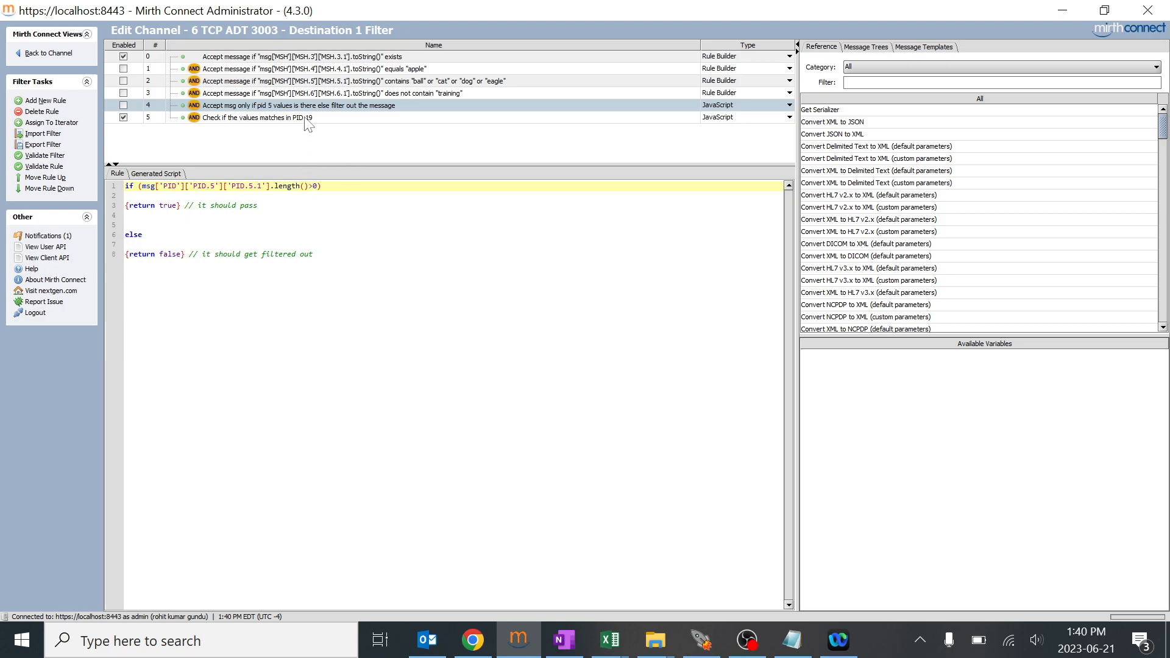
mouse_move(335, 123)
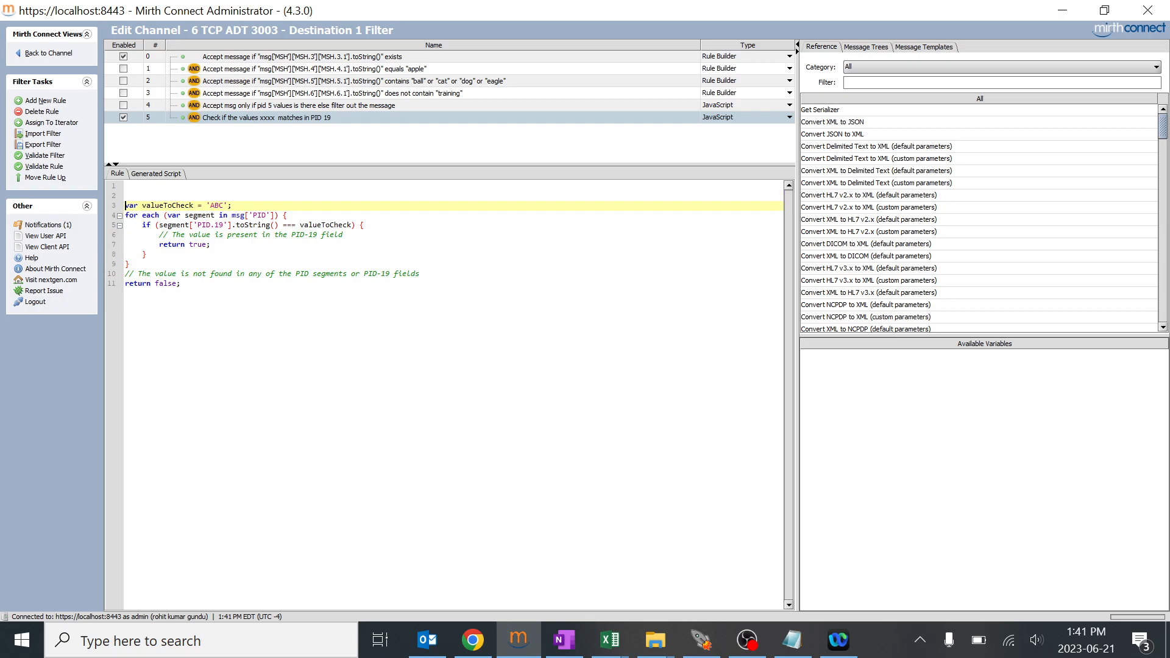
Step: Set valueToCheck to '123' with a trailing '// checking for this value' comment
click(149, 204)
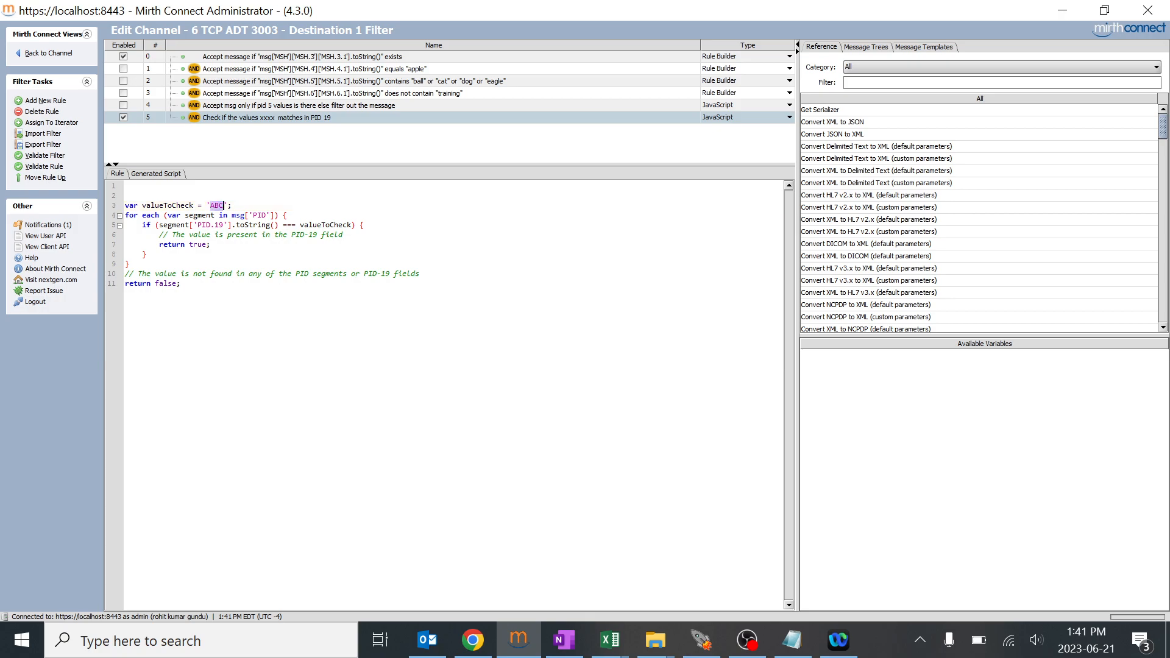
text(123)
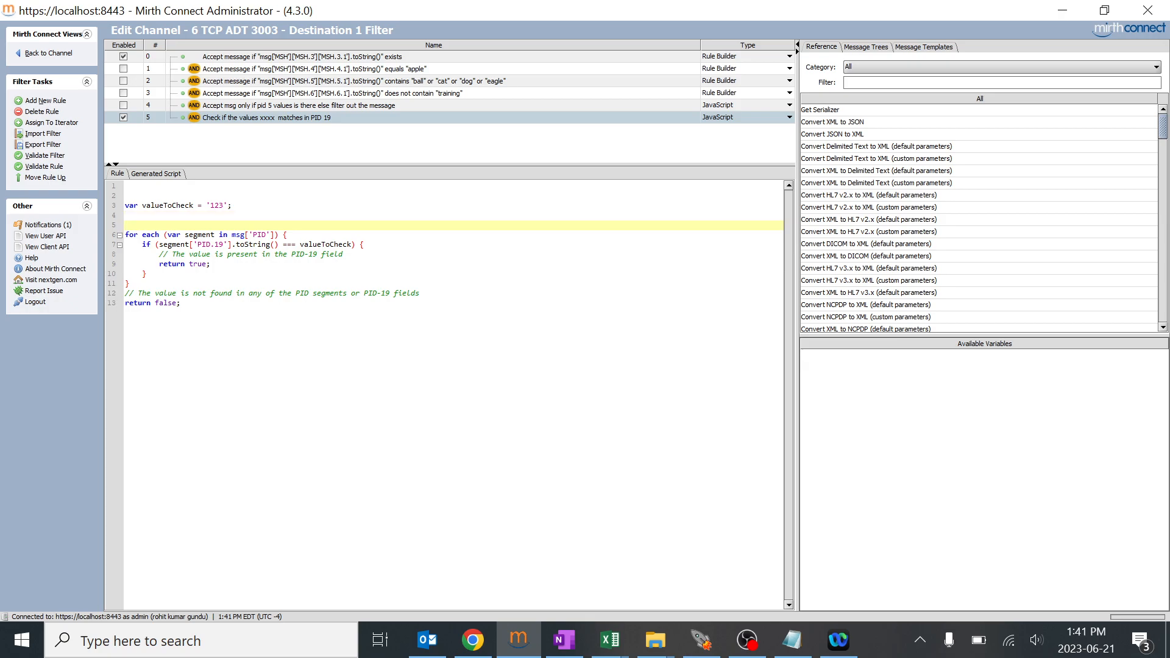
text(//)
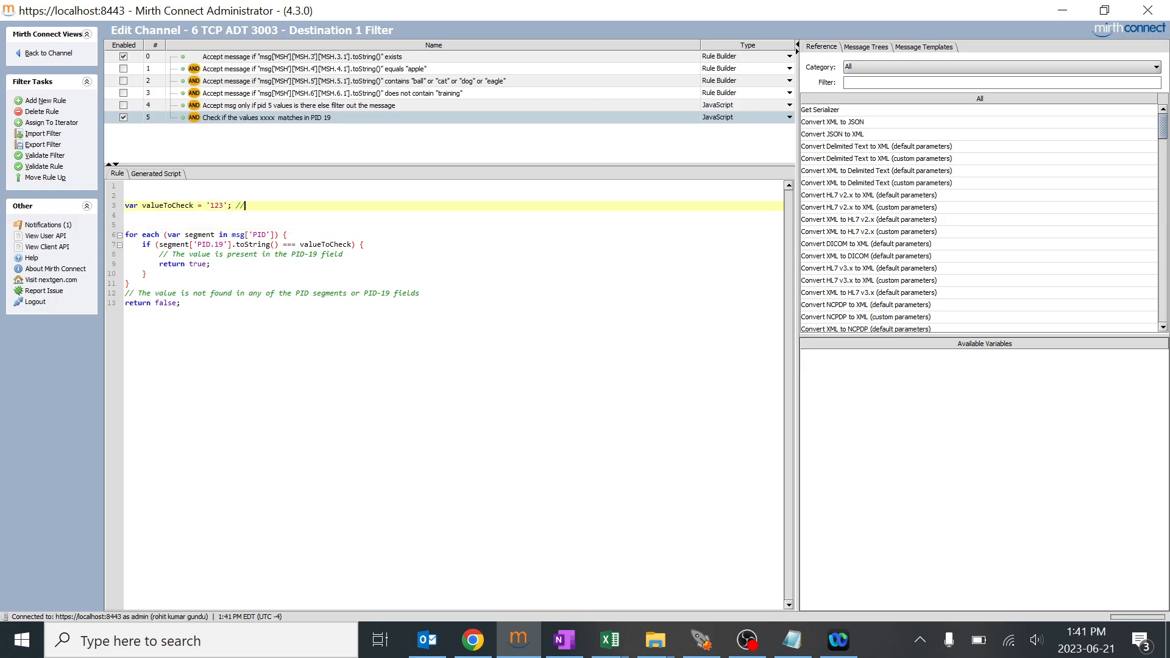
text(checking for)
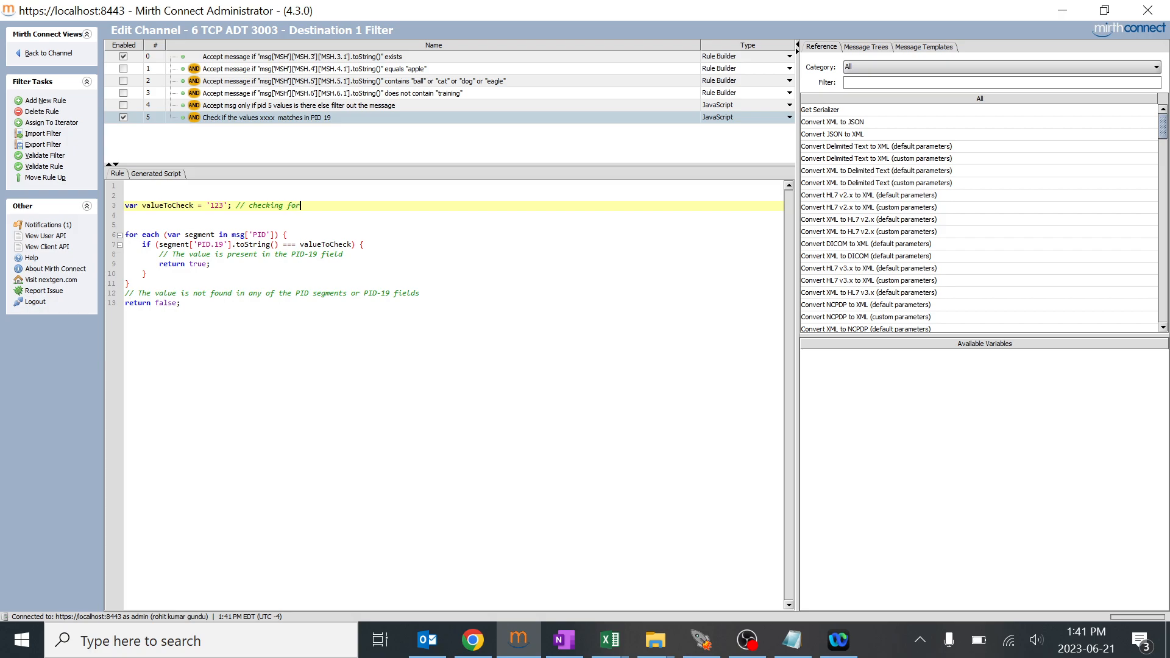
text(this value)
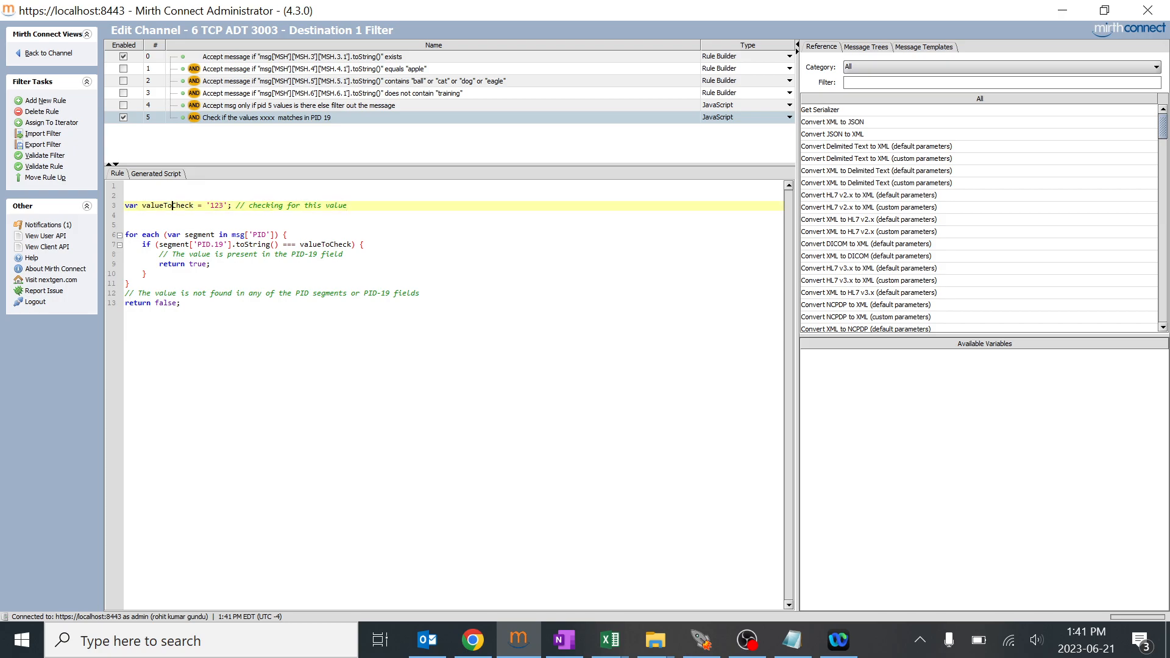
double_click(326, 244)
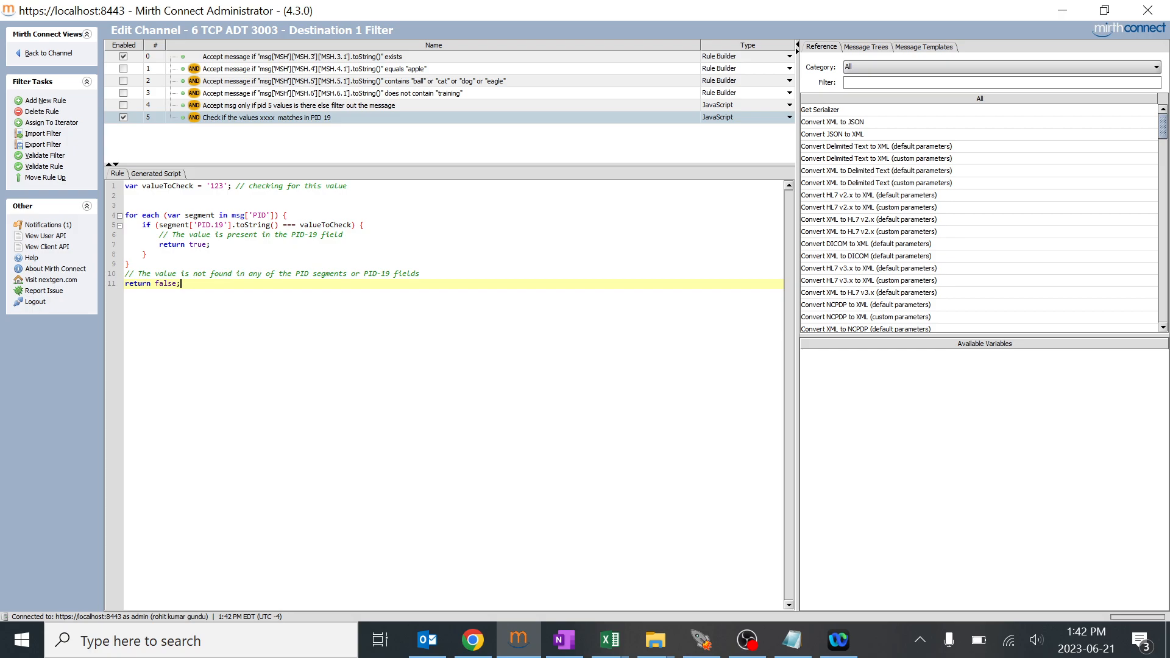
mouse_move(407, 165)
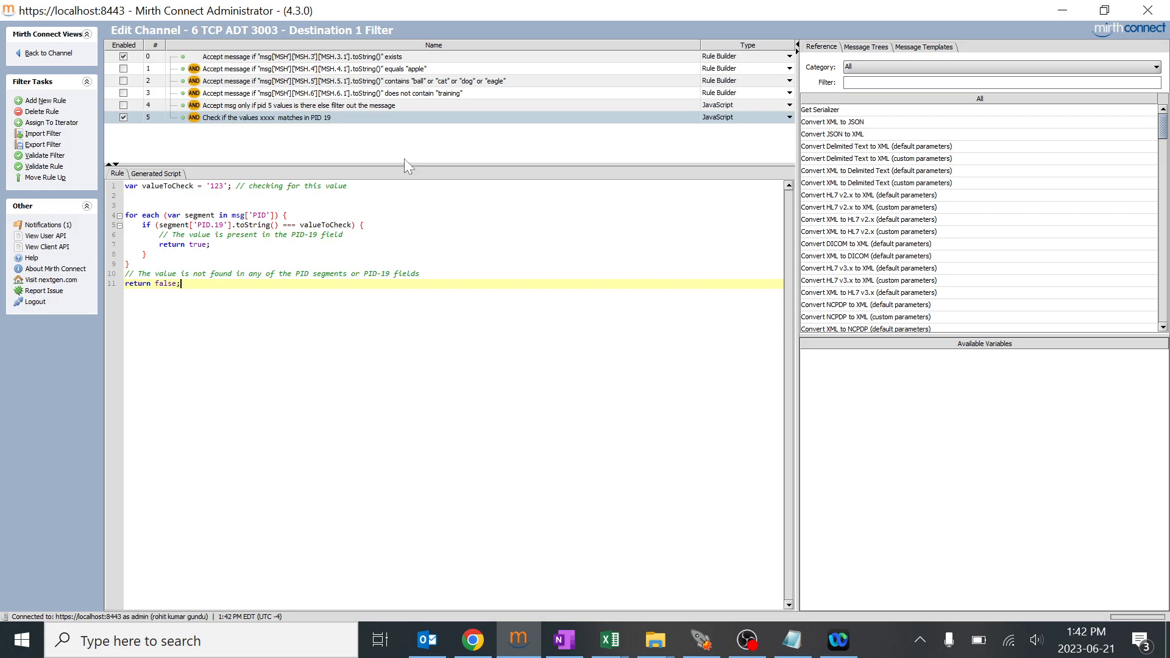
mouse_move(407, 166)
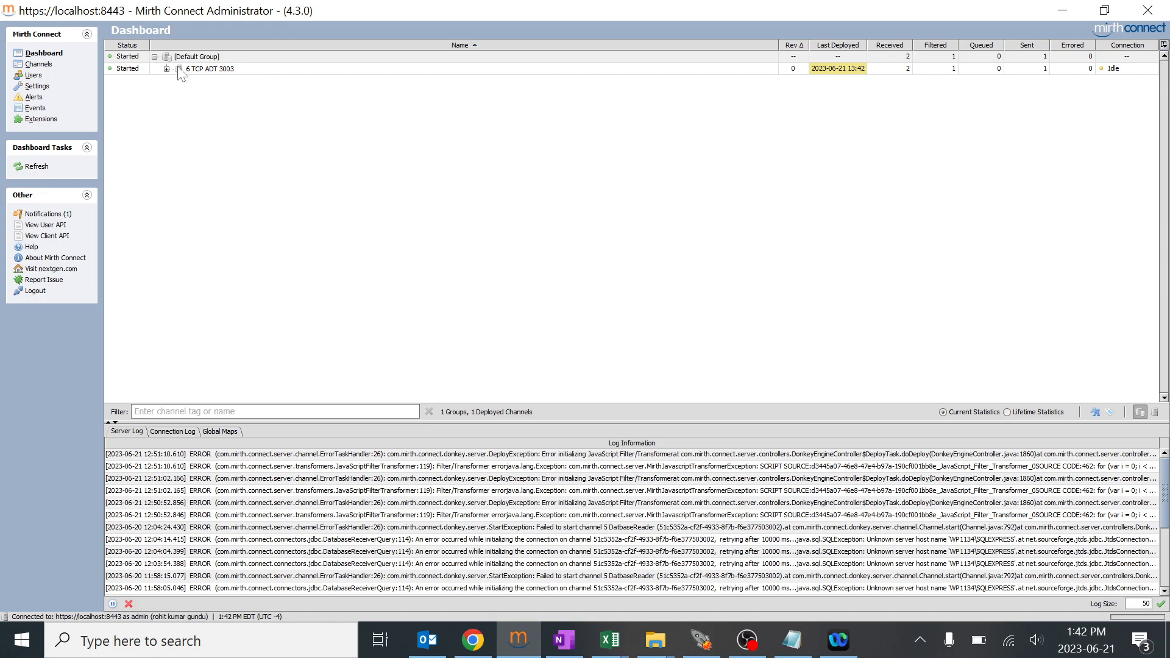
Step: Select channel 6 TCP ADT 3003 and enter 234 into the PID.19 field of the test message
click(167, 68)
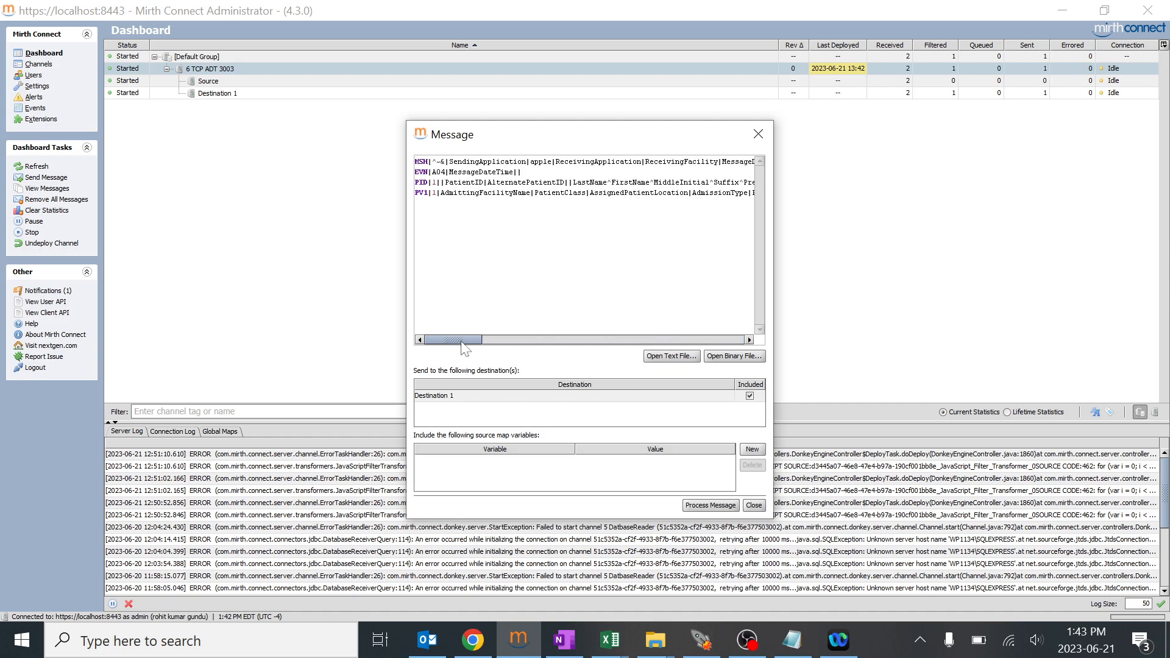
drag(447, 340, 519, 340)
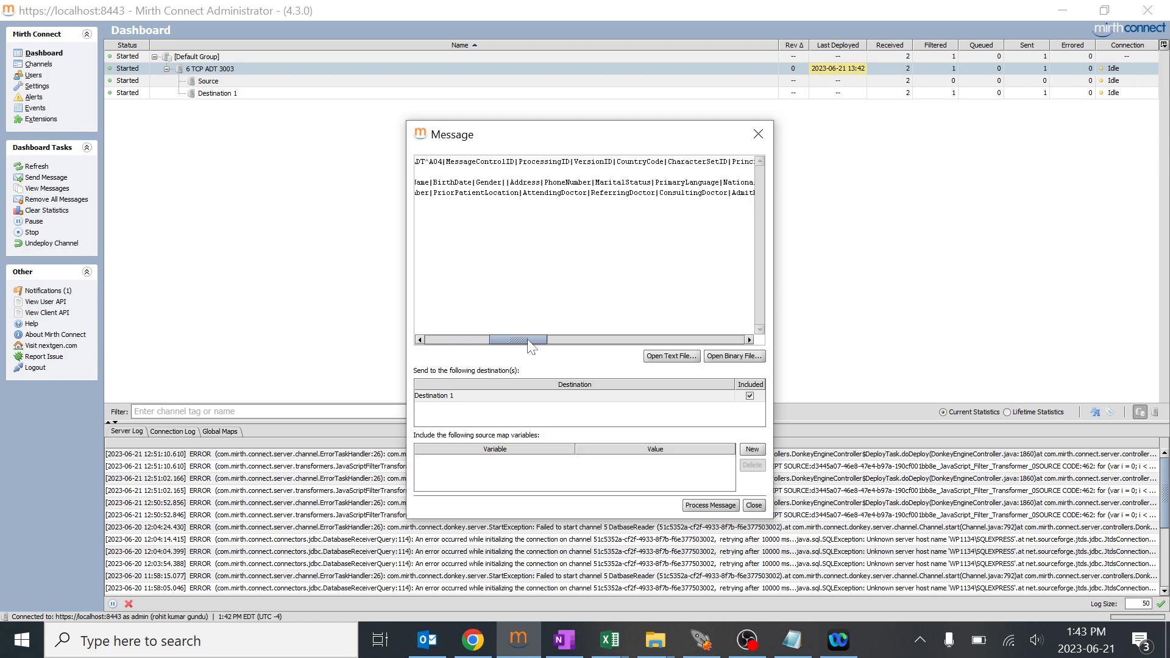
drag(527, 339, 573, 340)
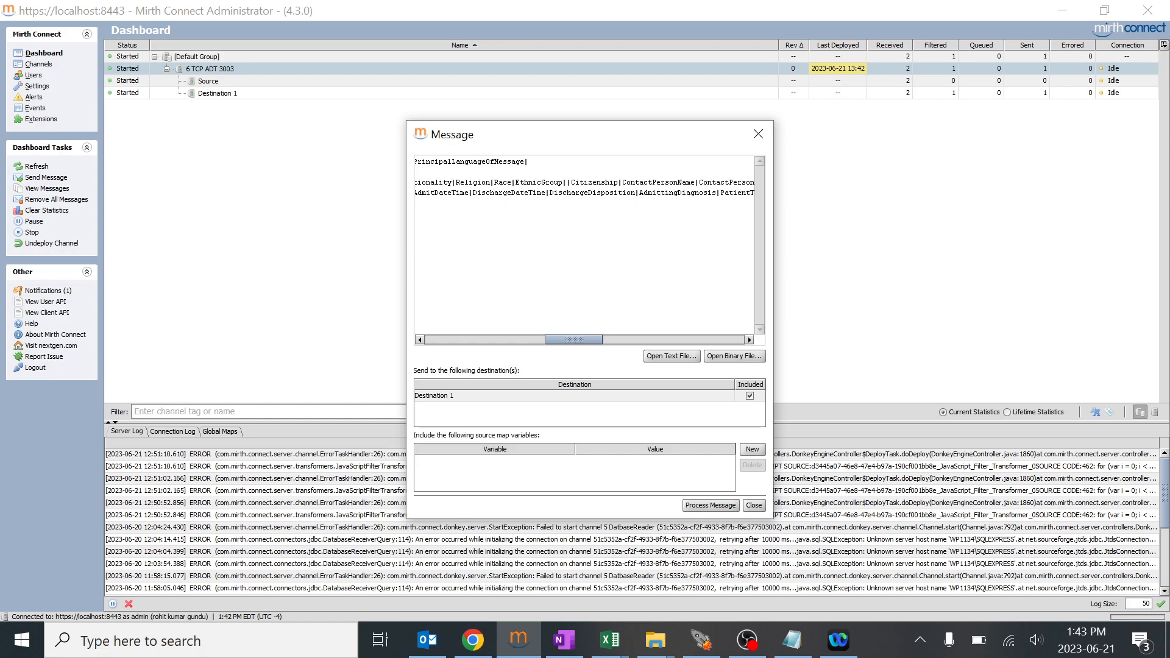
text(234)
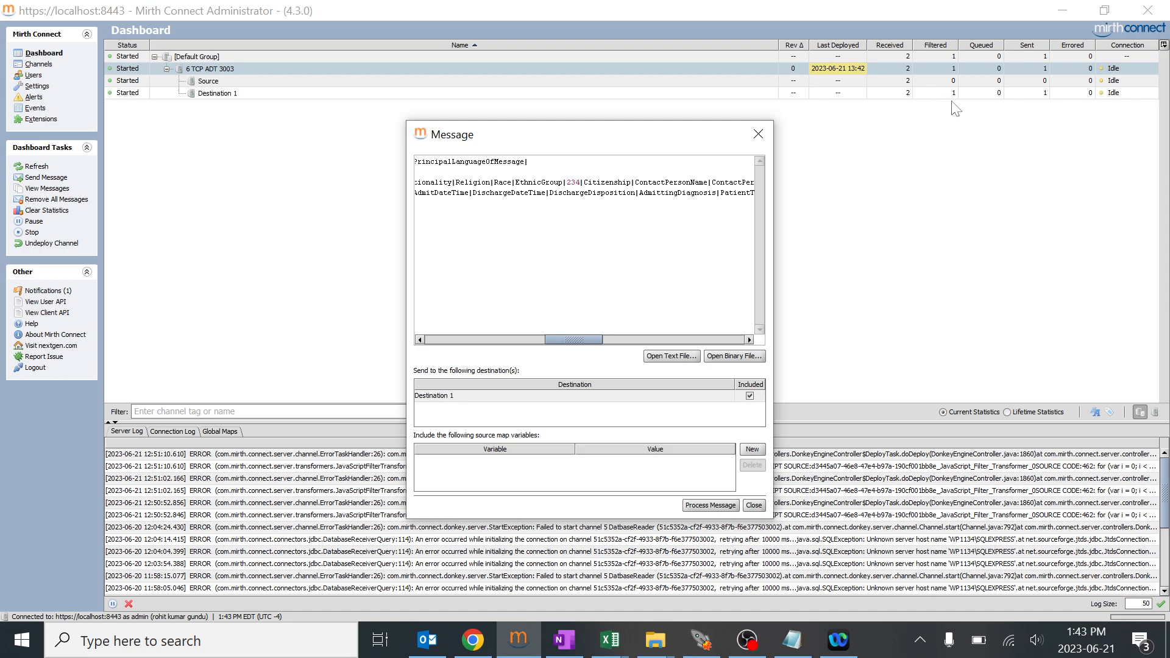
mouse_move(957, 107)
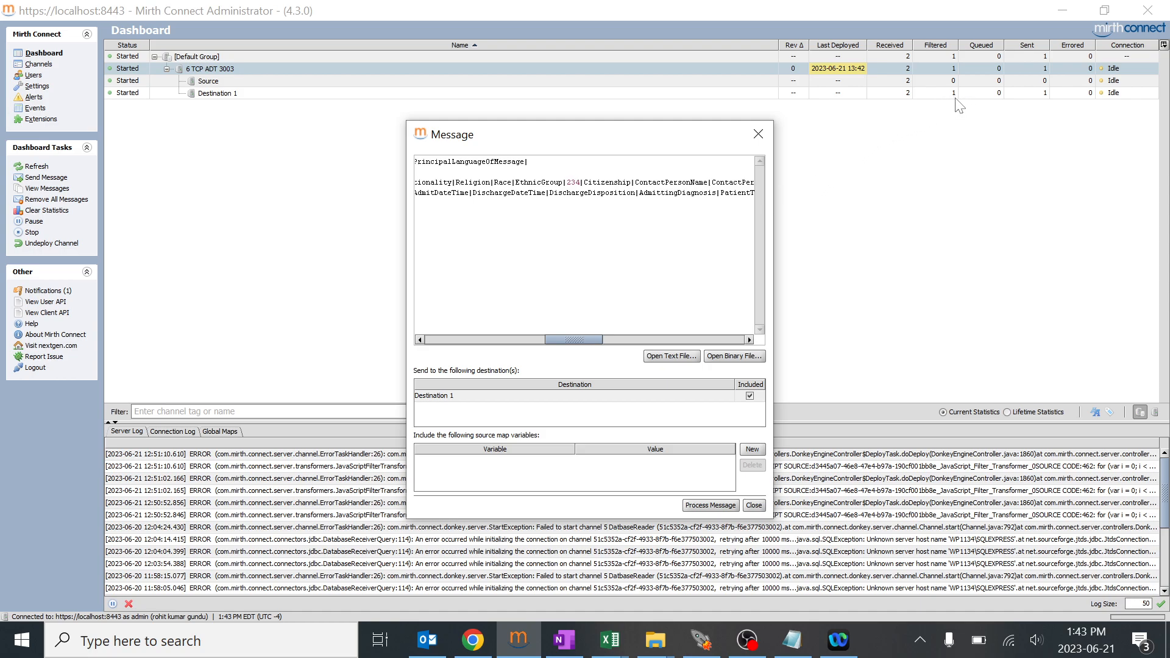
mouse_move(960, 105)
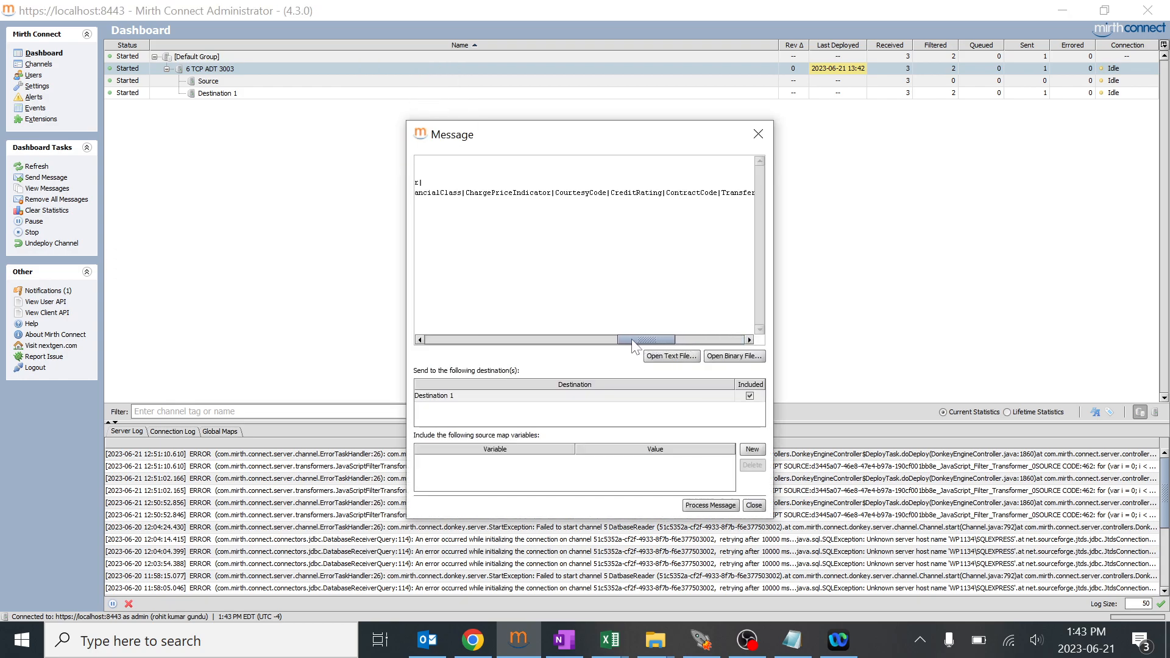
Step: Replace the PID.19 value in the test message with 123 for the next send
drag(646, 340, 570, 340)
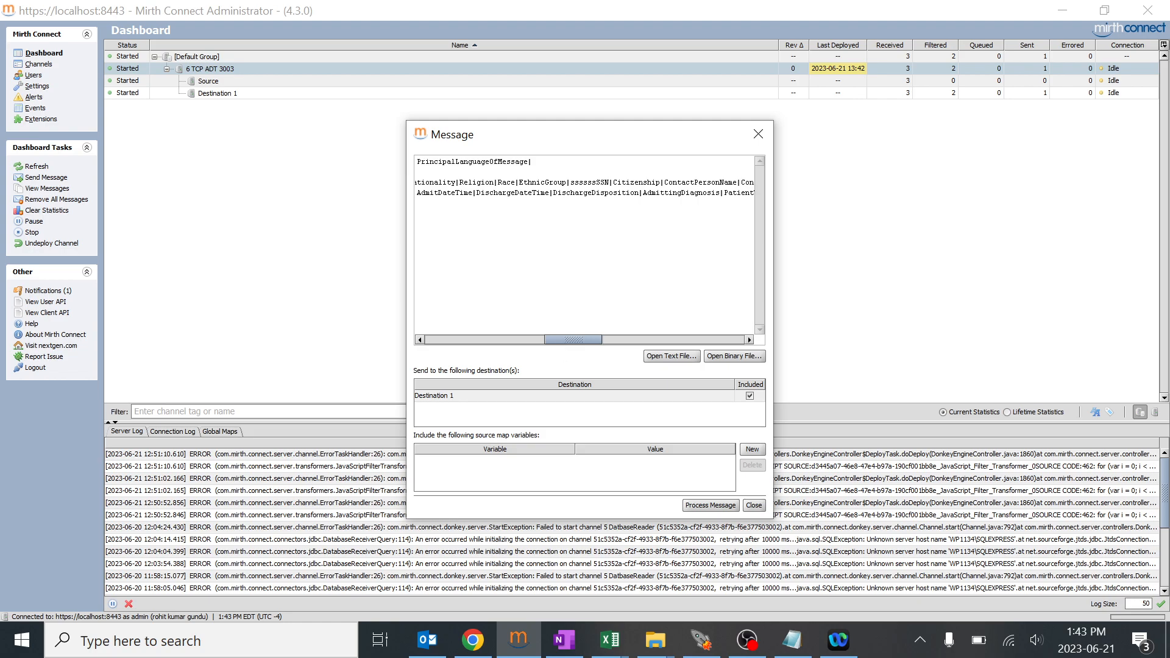
double_click(587, 182)
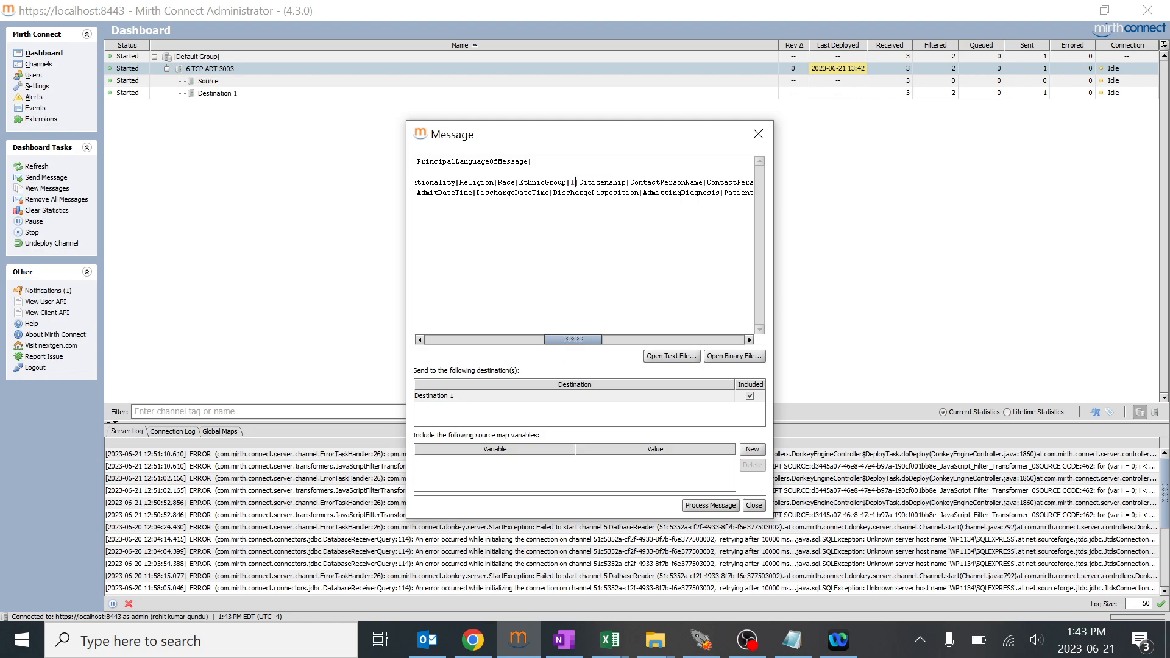
text(23)
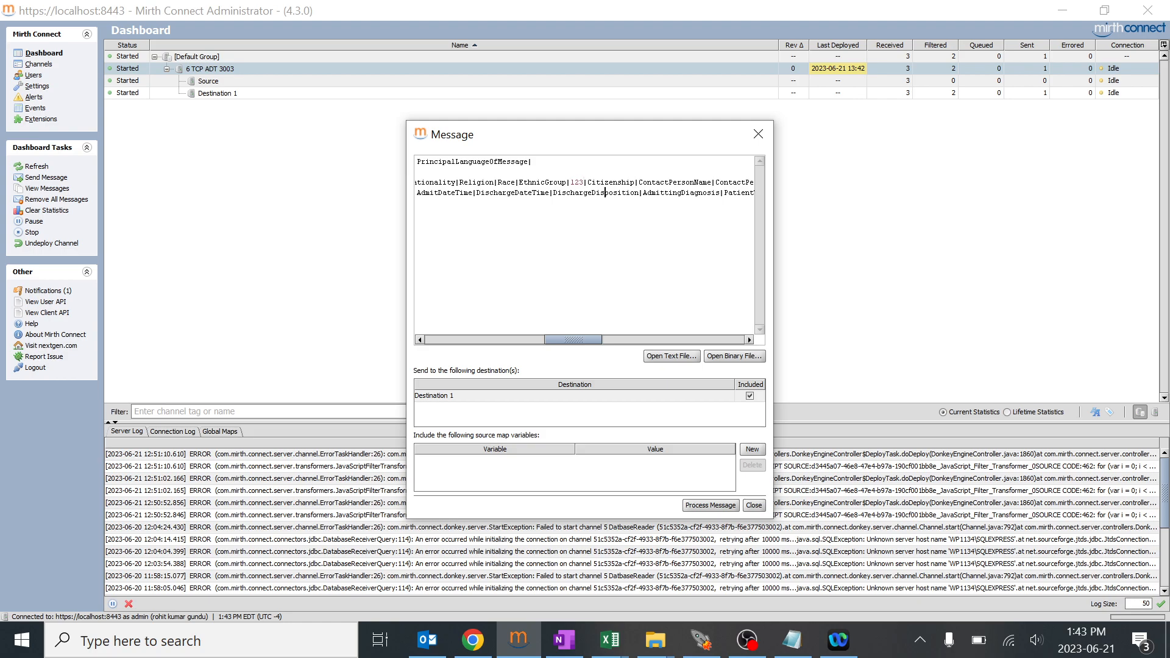
mouse_move(998, 126)
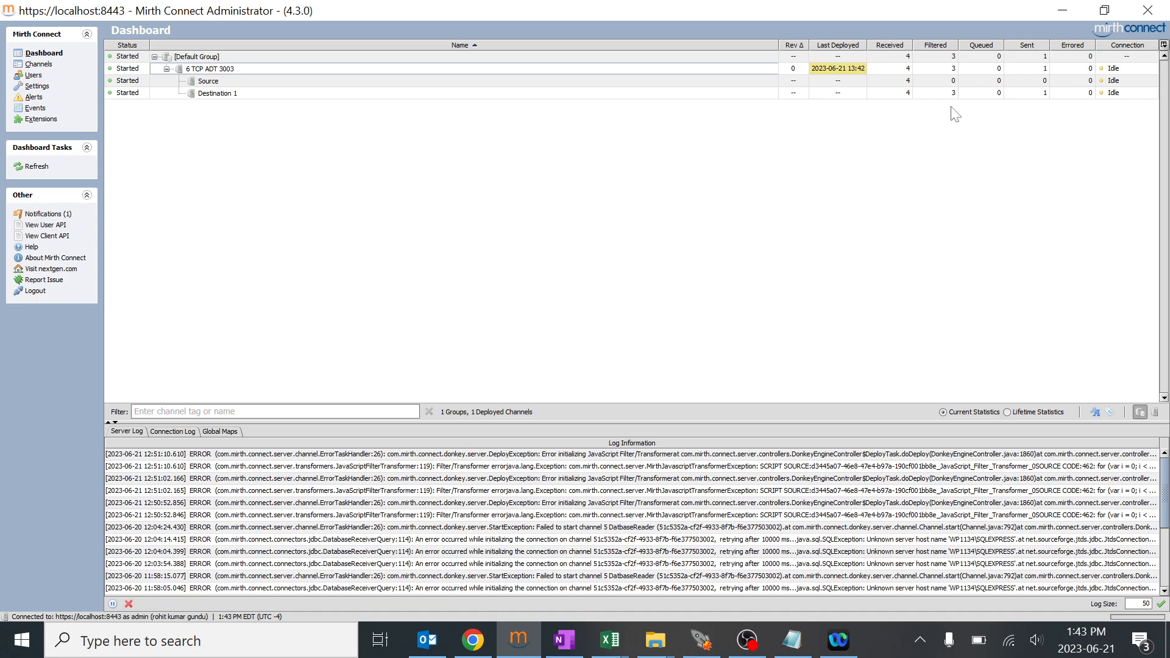
mouse_move(935, 115)
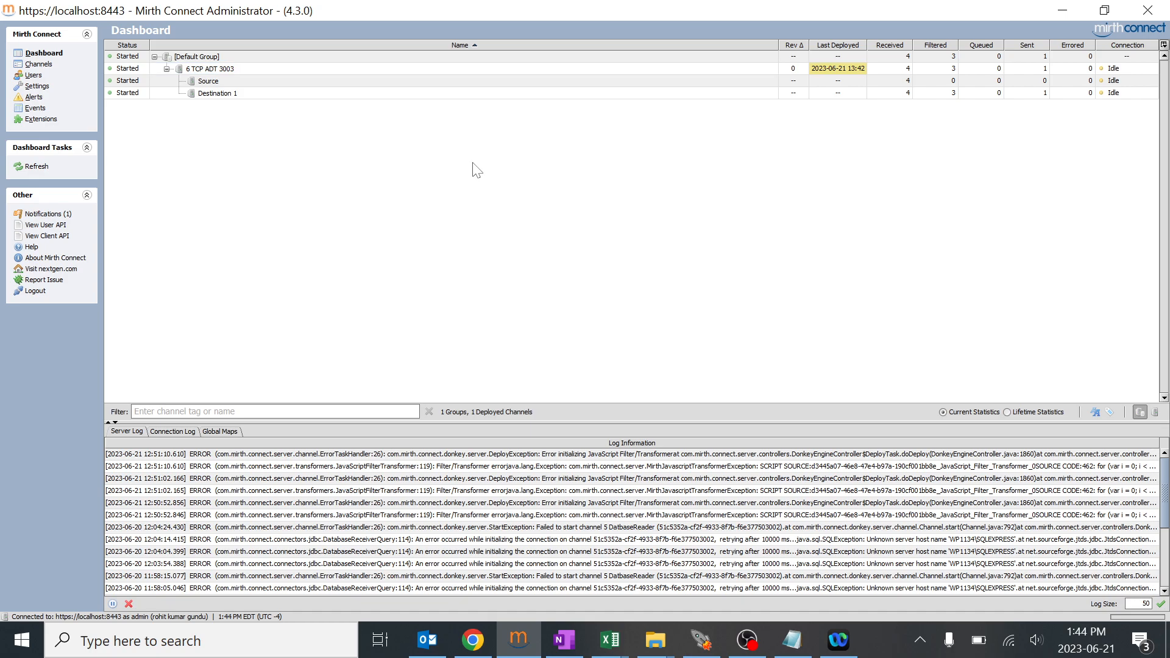
mouse_move(592, 133)
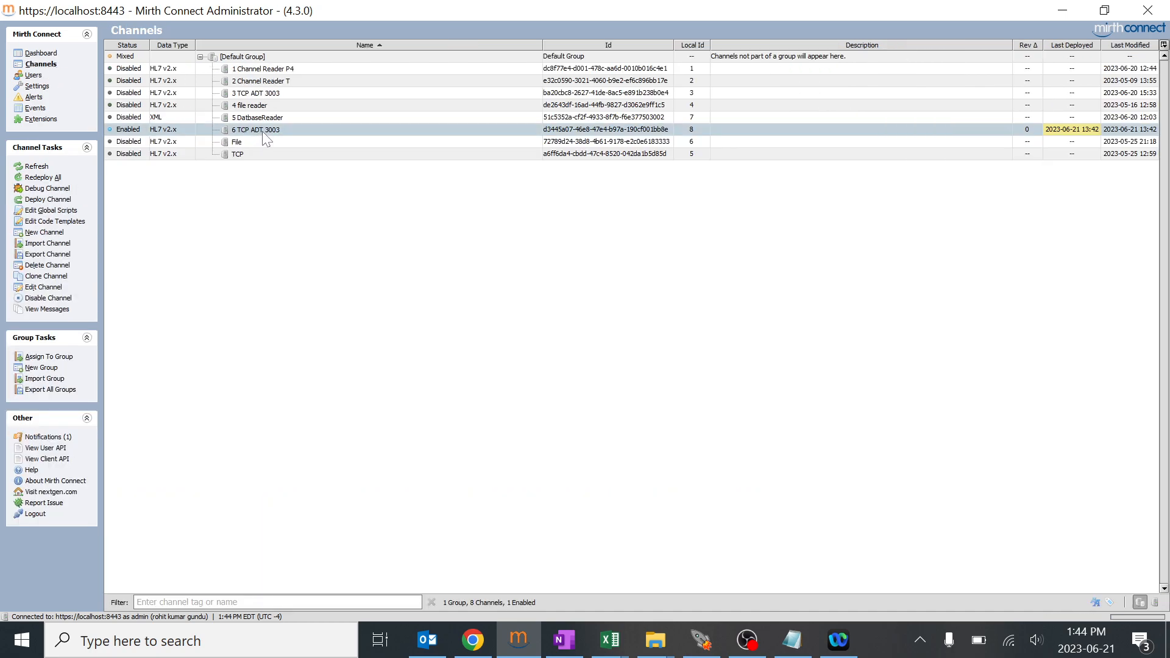
Step: Reach the PID 19 JavaScript rule's script in the Destination 1 filter with the message tree shown
double_click(255, 129)
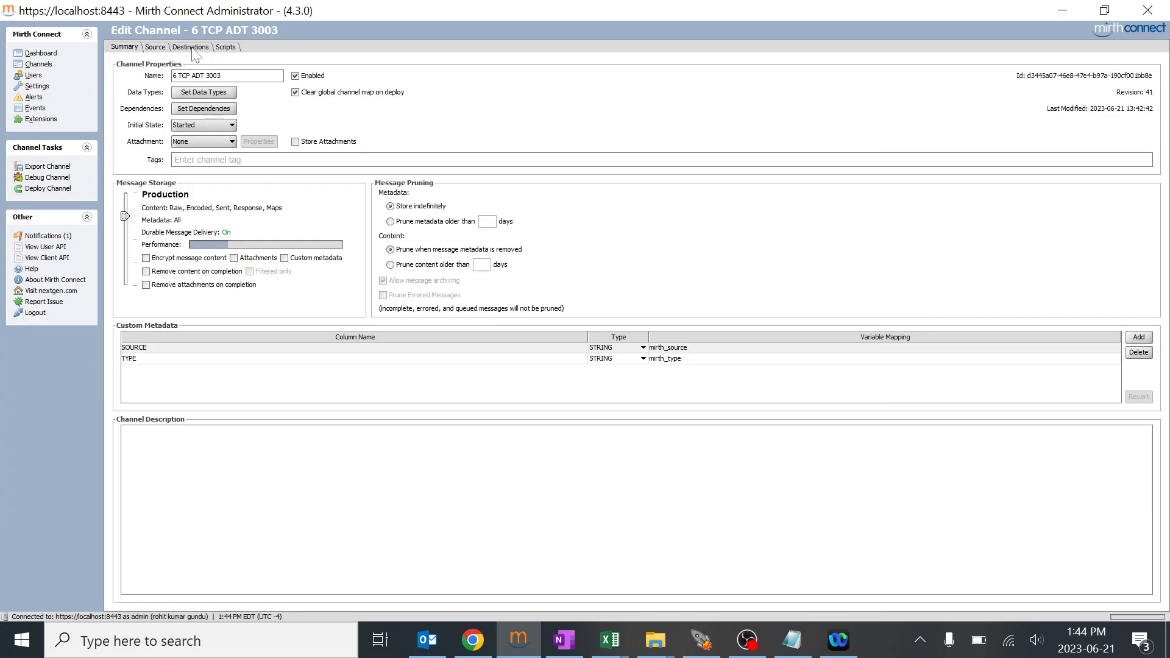
click(190, 46)
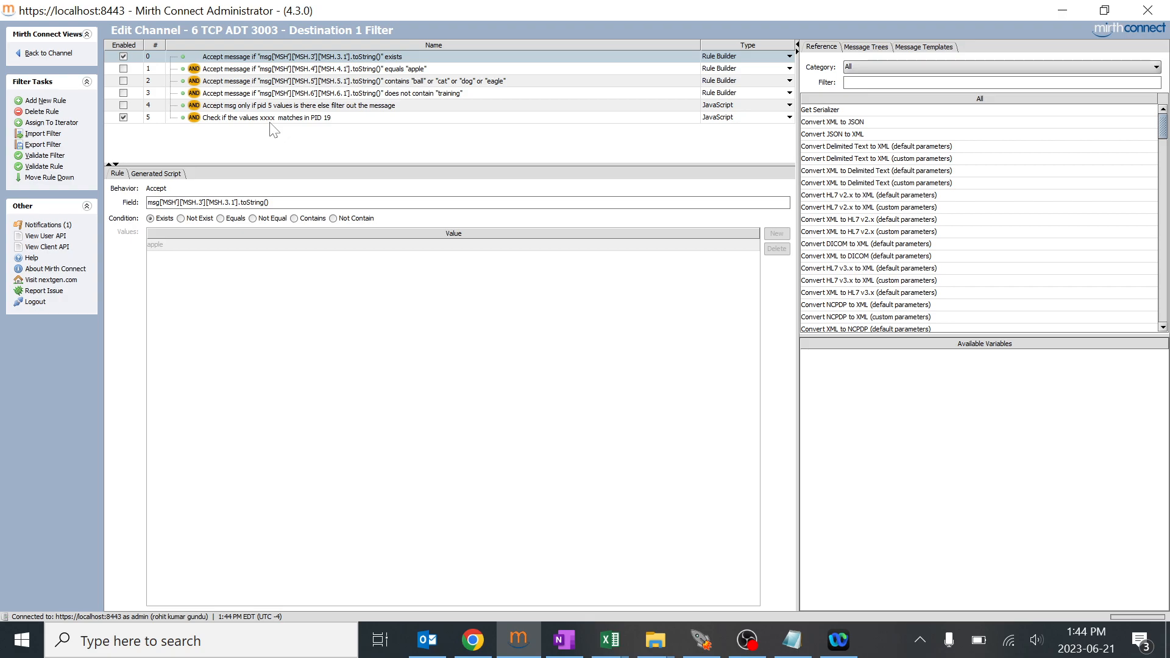
click(299, 116)
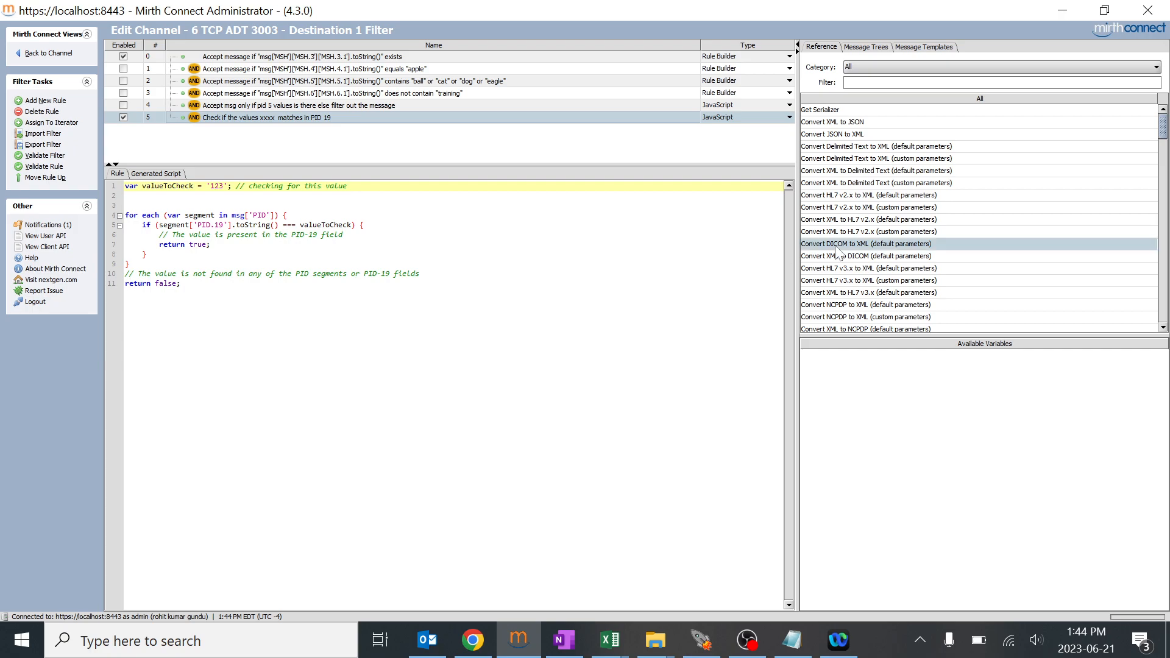
click(865, 47)
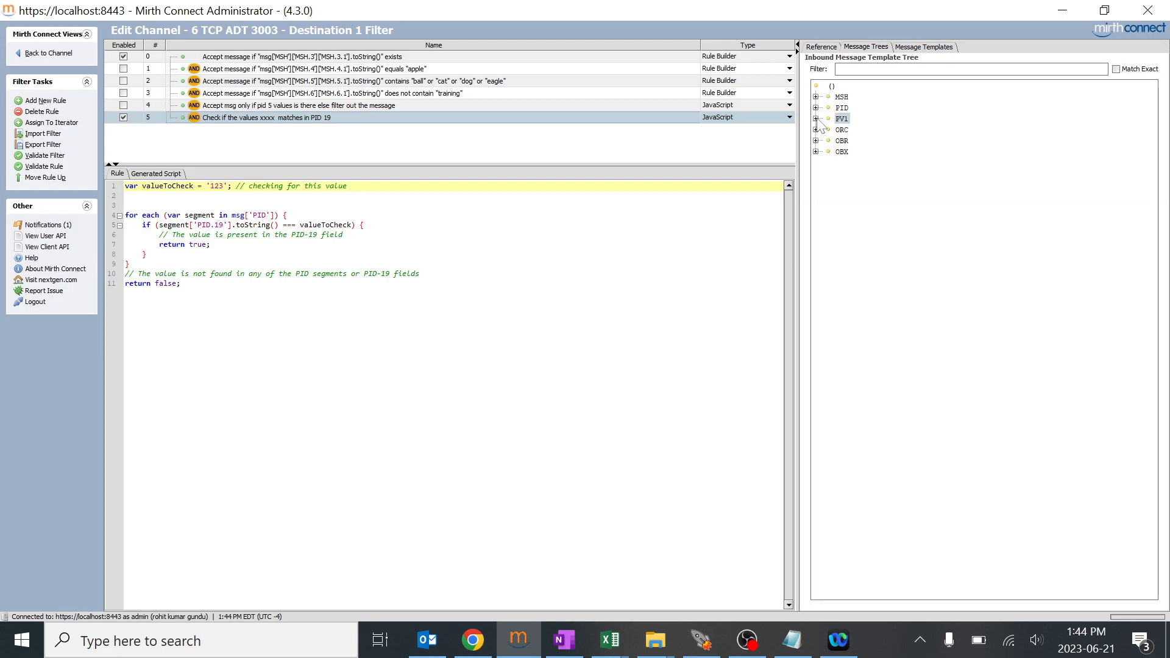
Step: Change the field reference to segment['PID']['PID.19']['PID.19.1'] using the PID.19 subfields
click(817, 107)
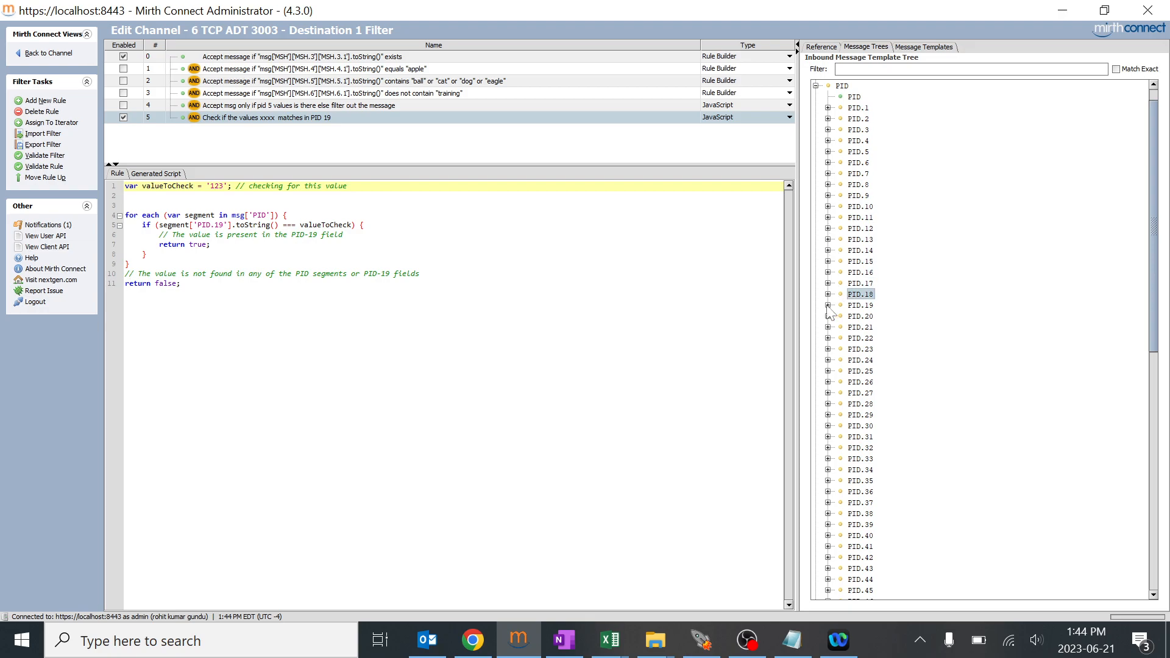
click(826, 304)
text(msg.toString())
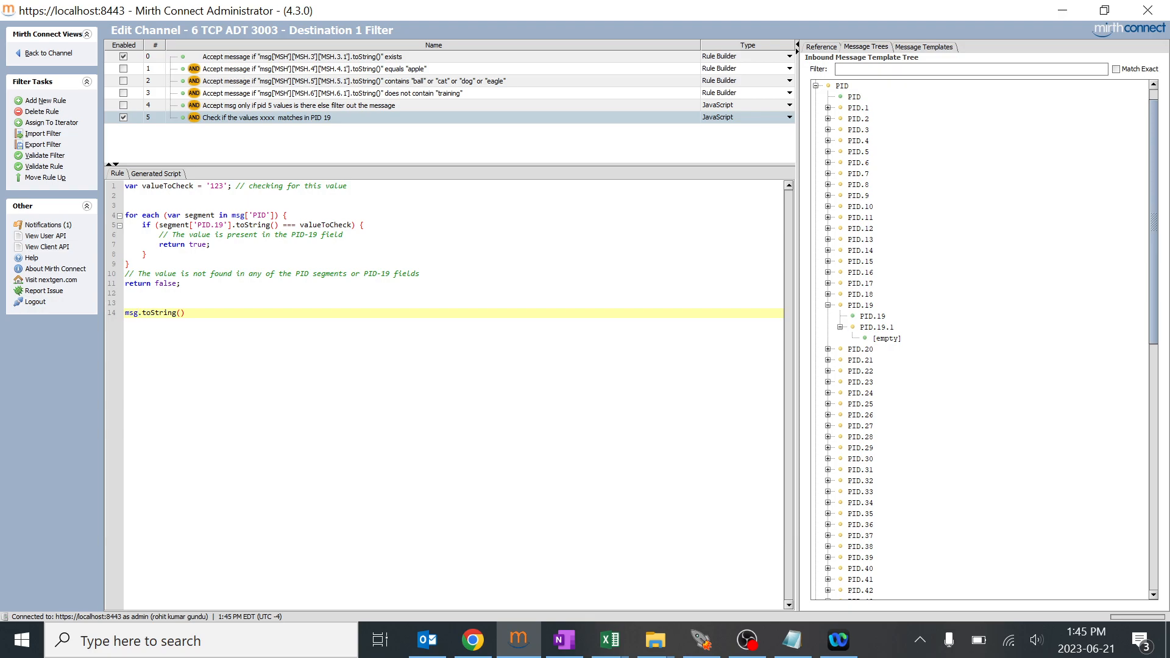
double_click(211, 224)
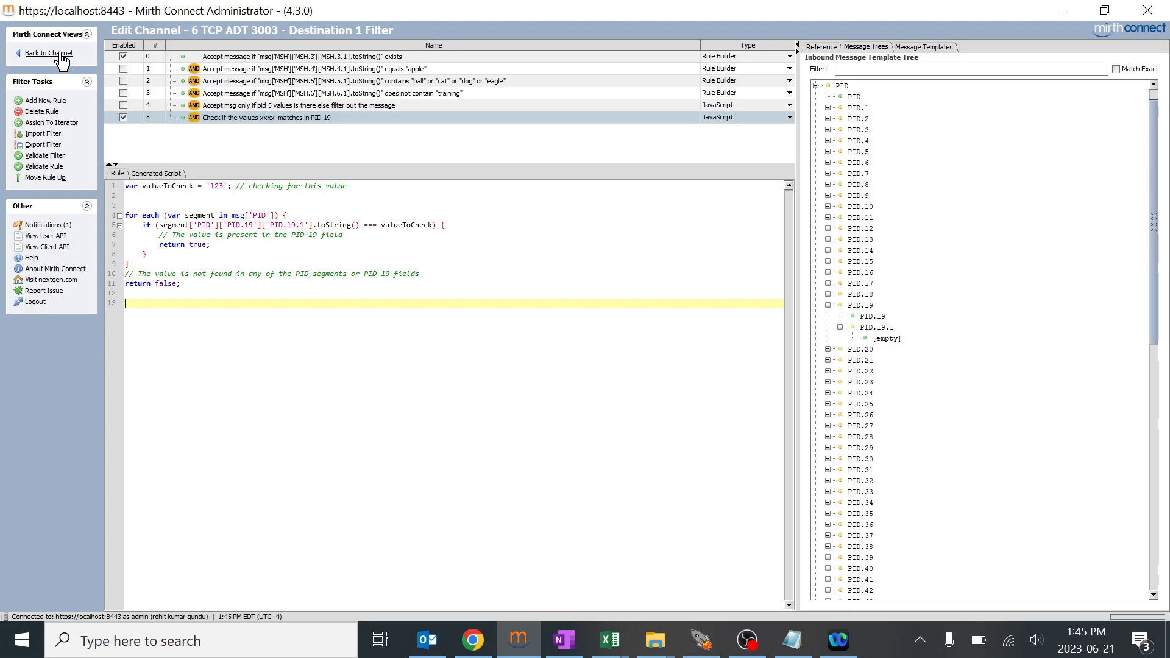
Step: Save the channel changes and redeploy channel 6 TCP ADT 3003
click(48, 53)
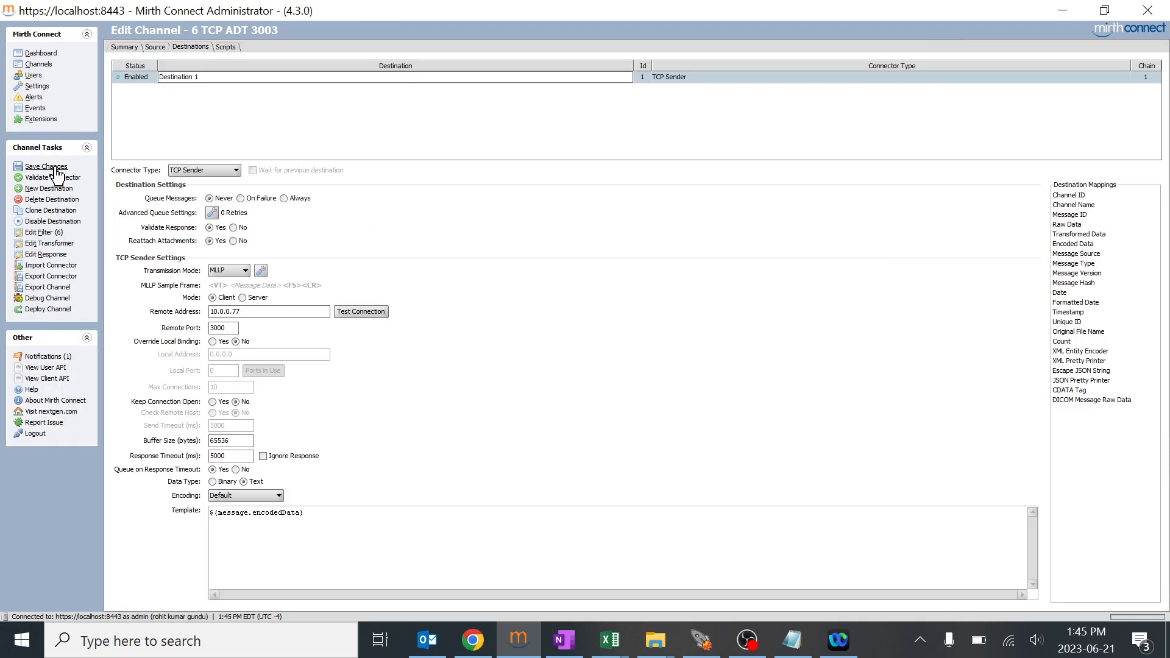
click(45, 167)
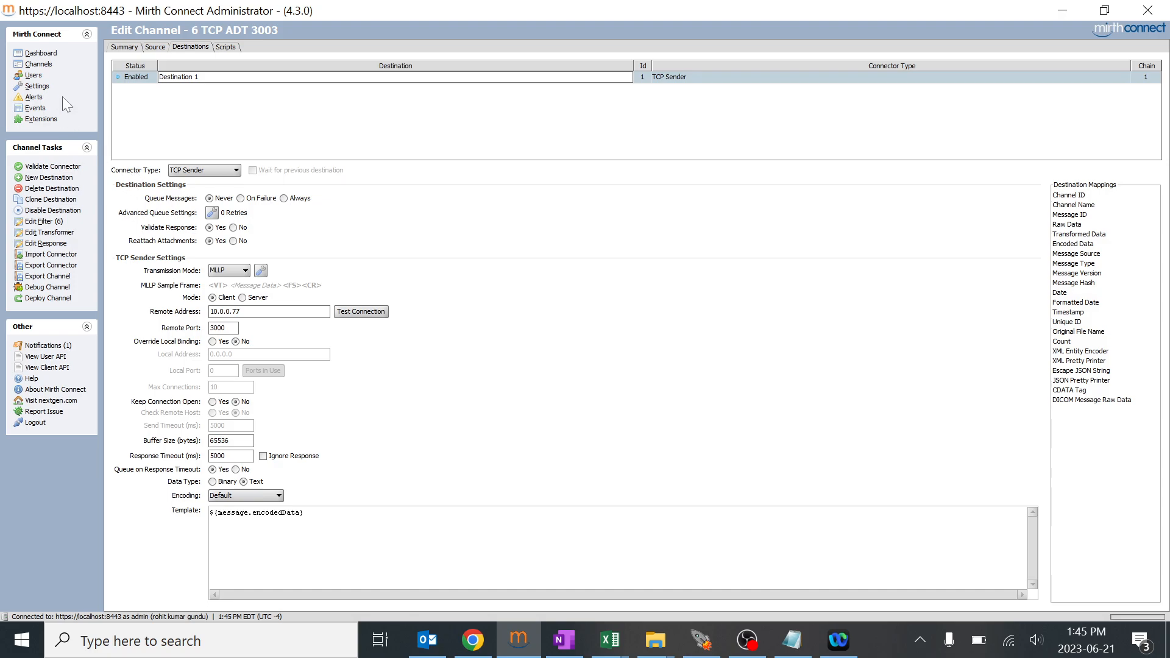
click(48, 297)
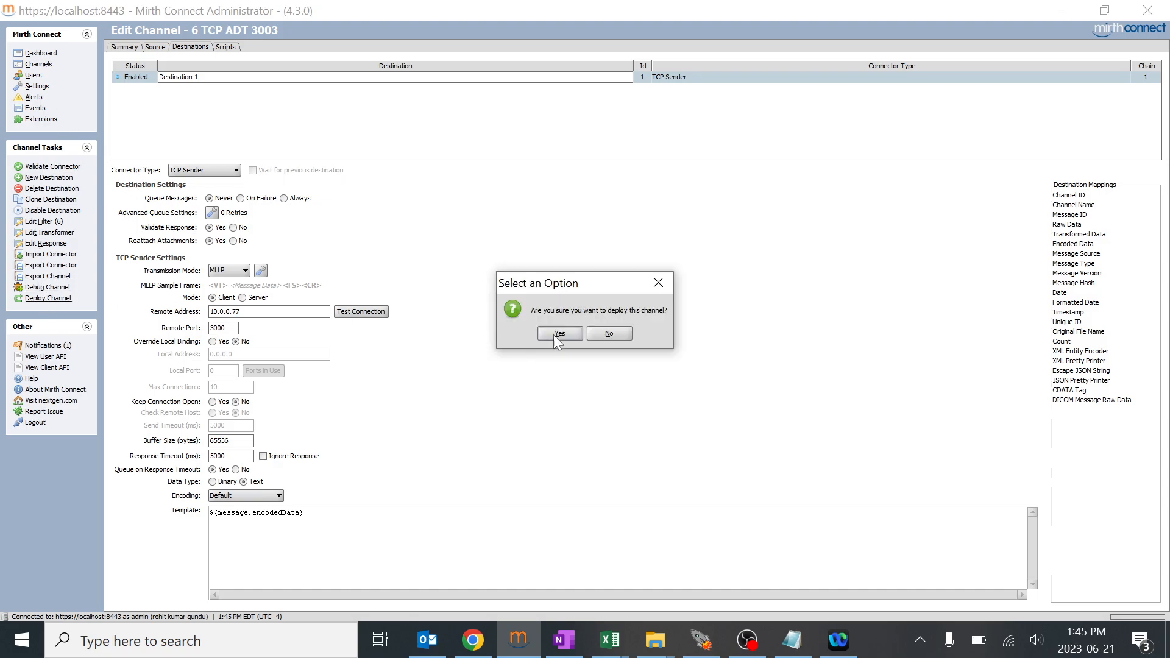
click(558, 332)
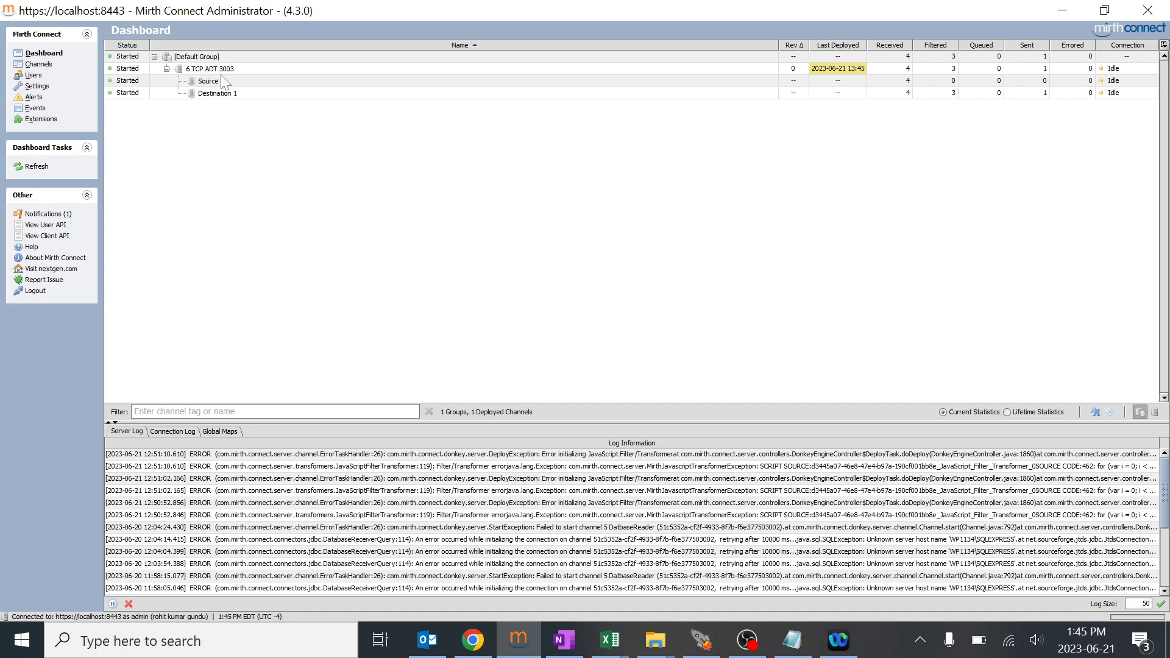
Step: Send a test message with 123 in PID.19 through the deployed channel
right_click(208, 69)
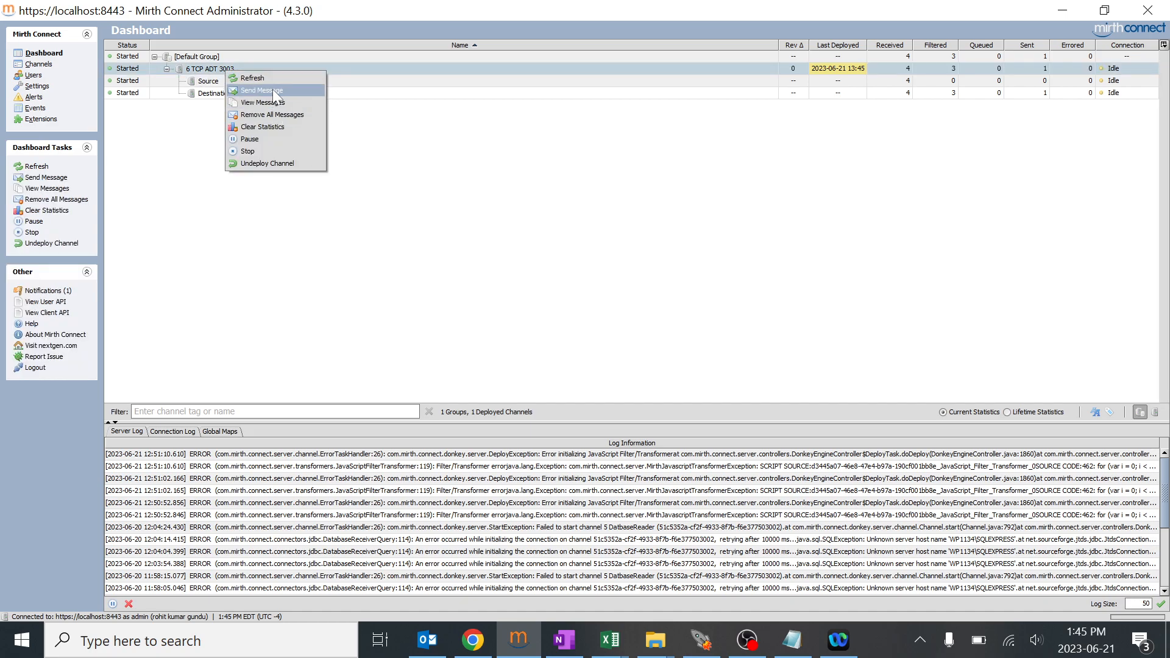
click(259, 89)
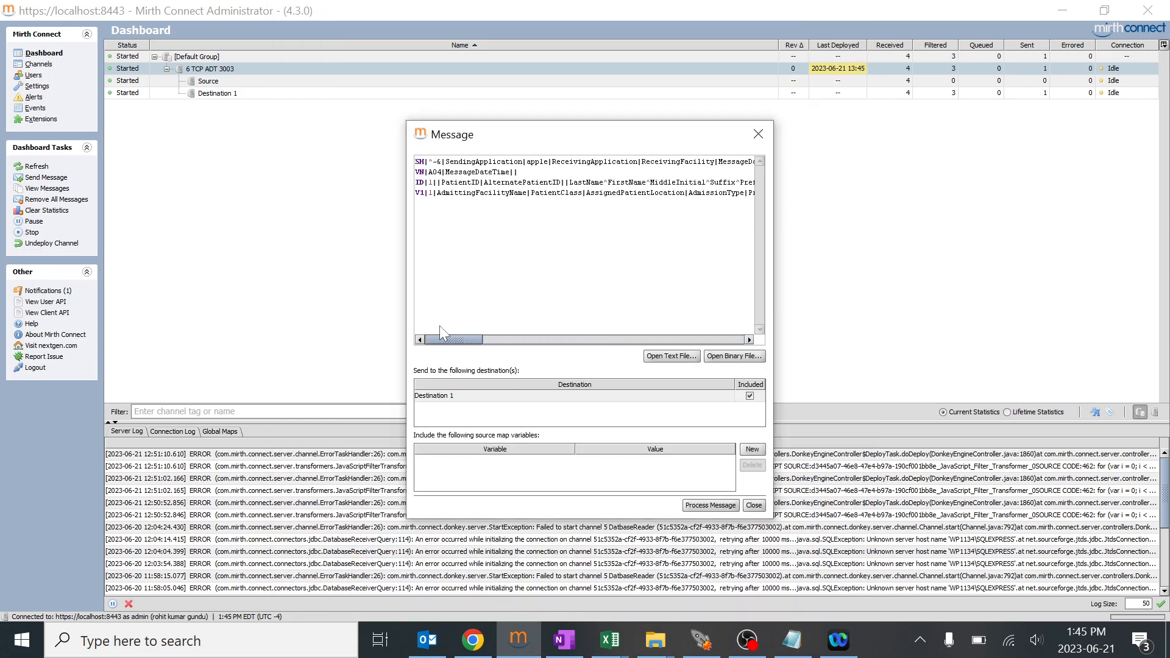
drag(454, 340, 548, 340)
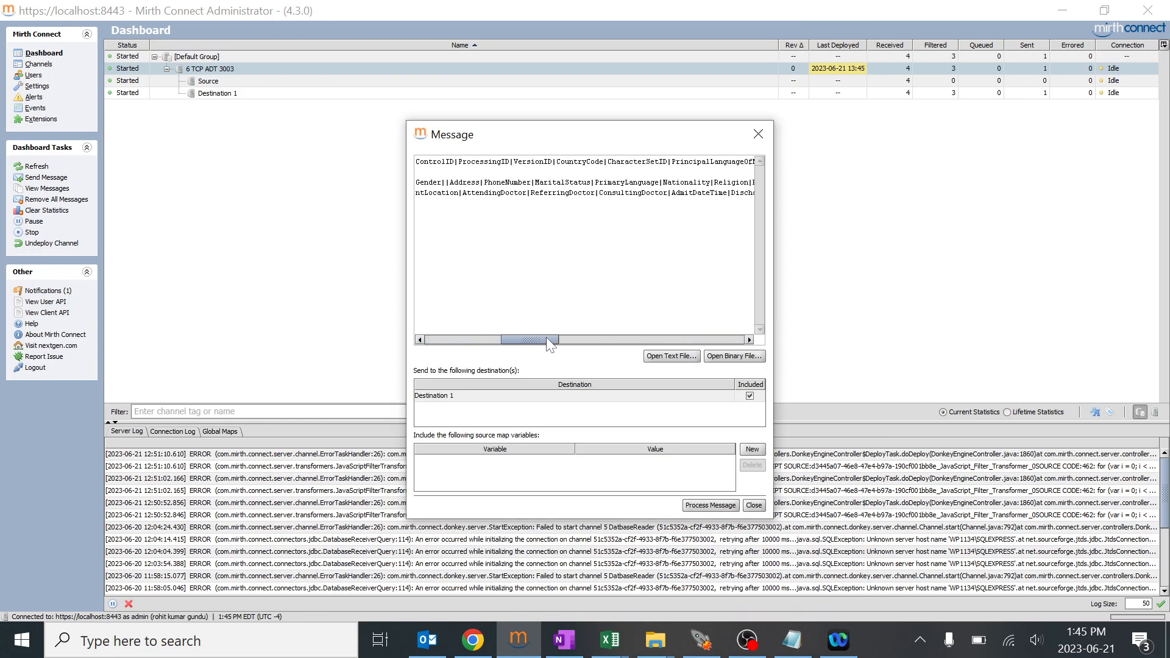
drag(507, 339, 552, 340)
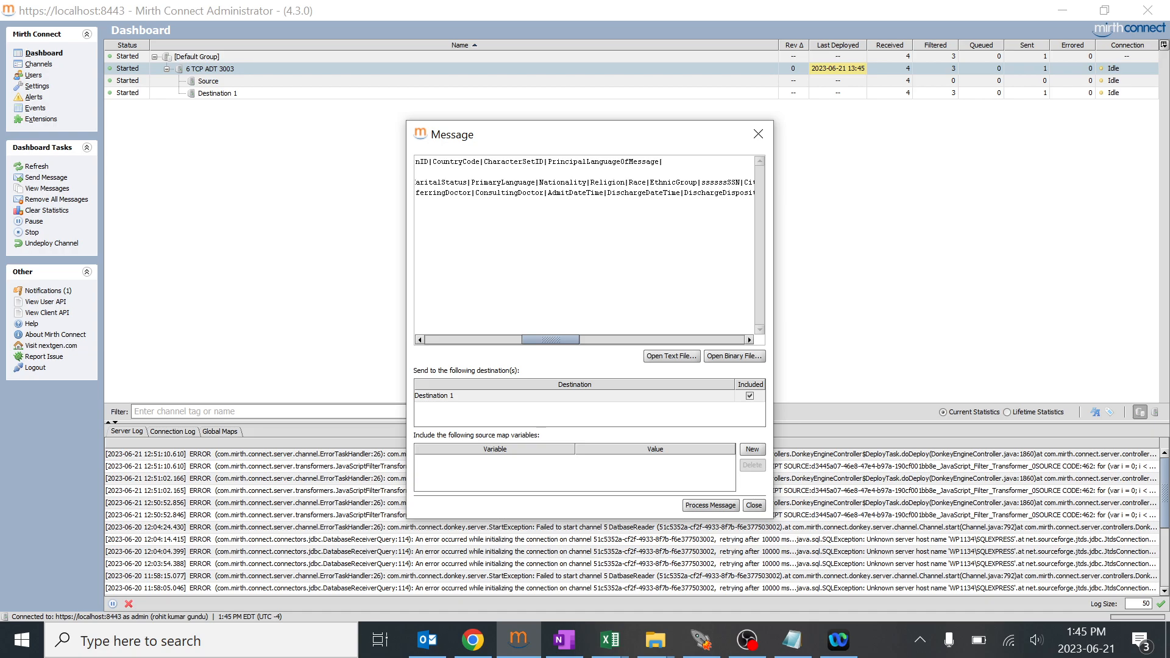
text(123)
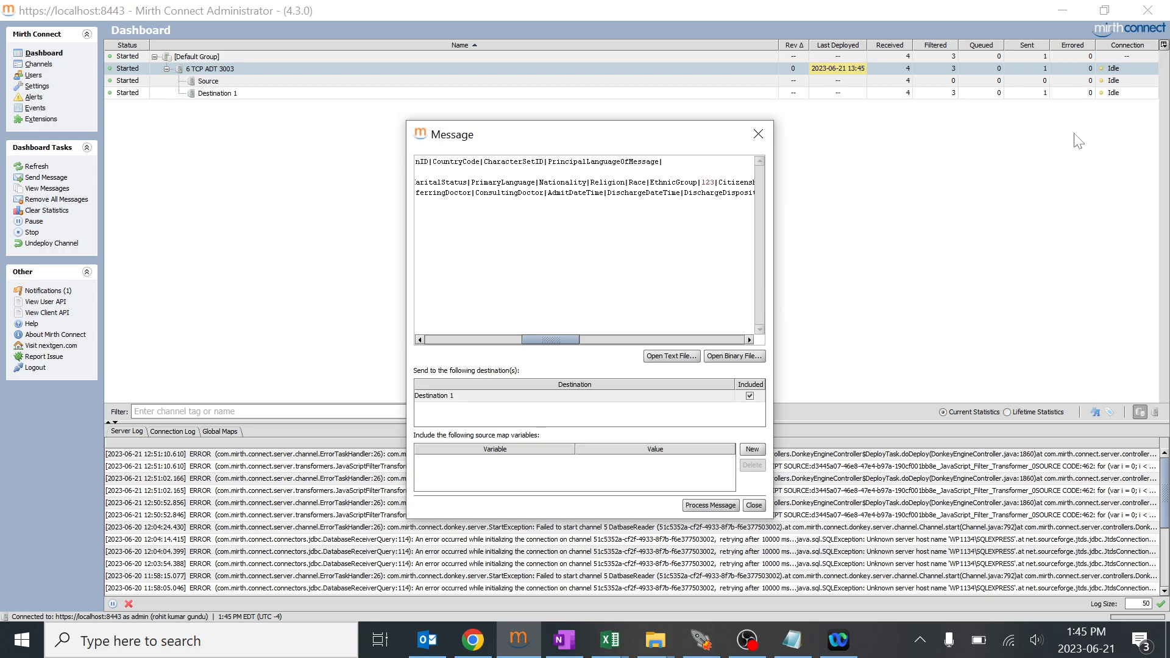
mouse_move(732, 425)
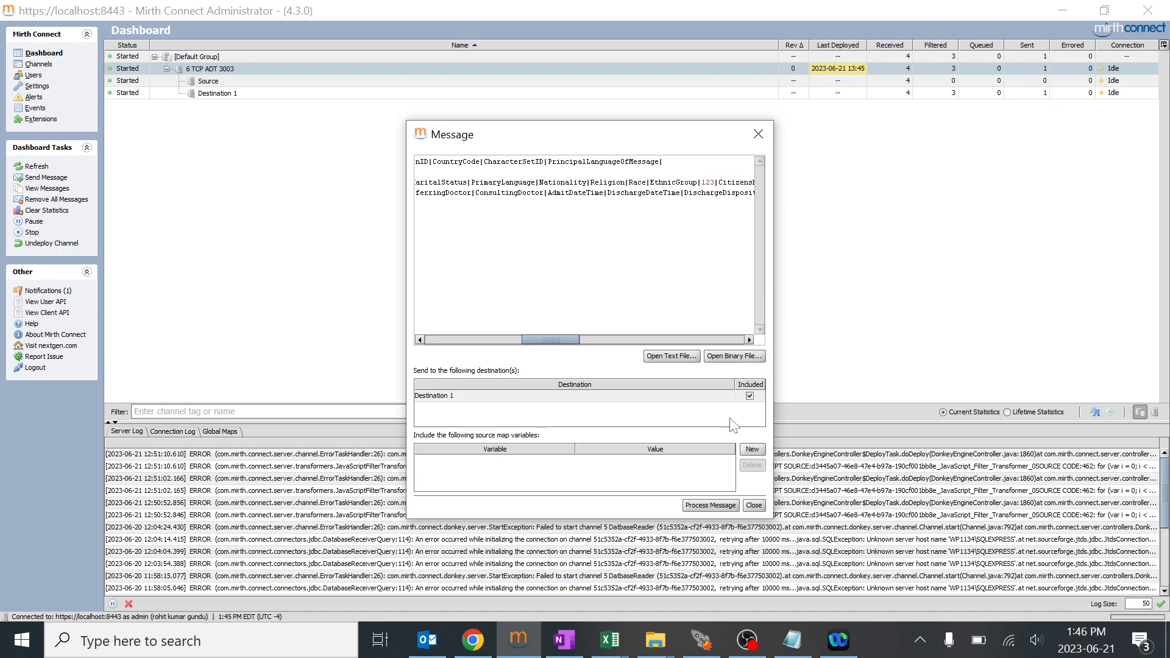
click(753, 504)
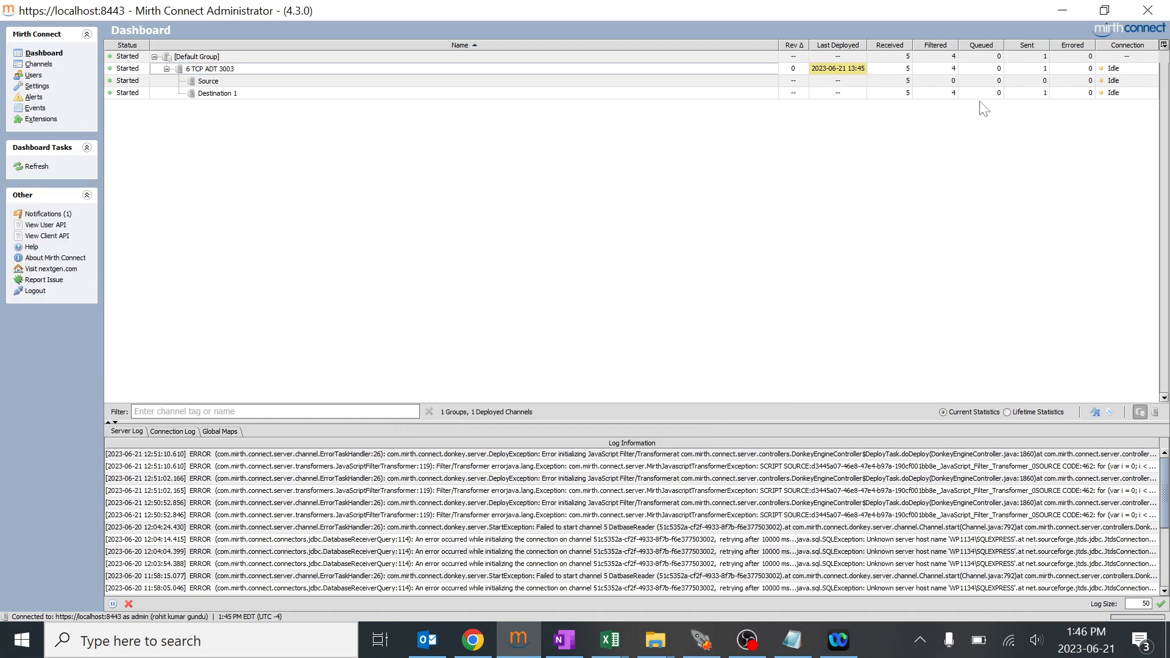
mouse_move(905, 140)
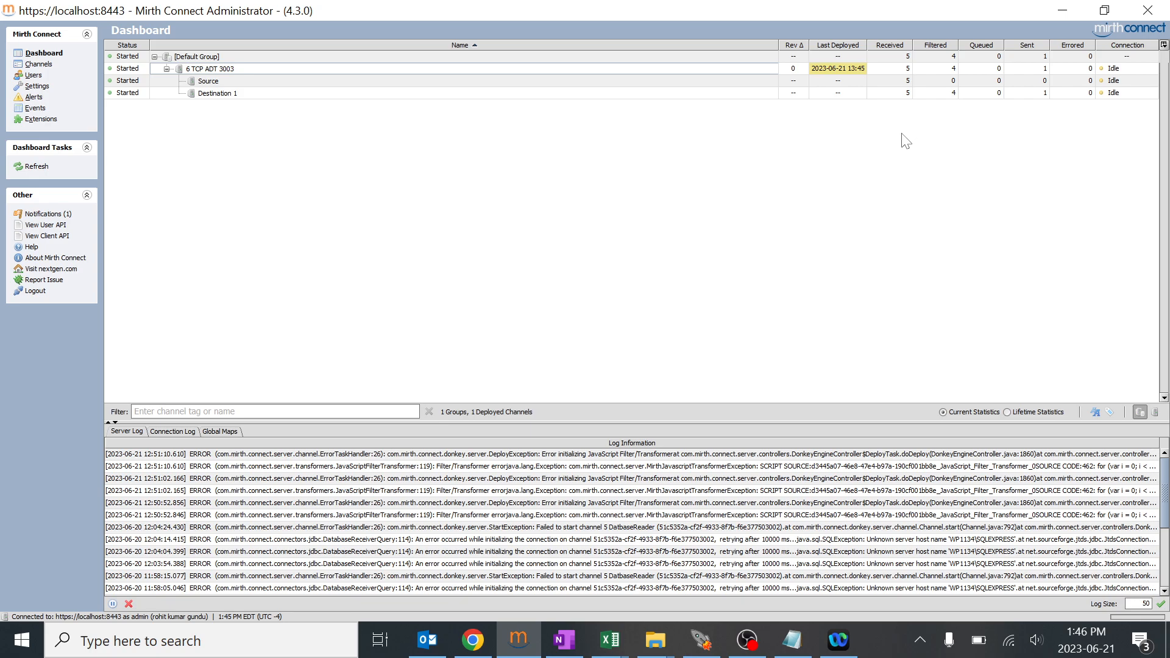
mouse_move(338, 84)
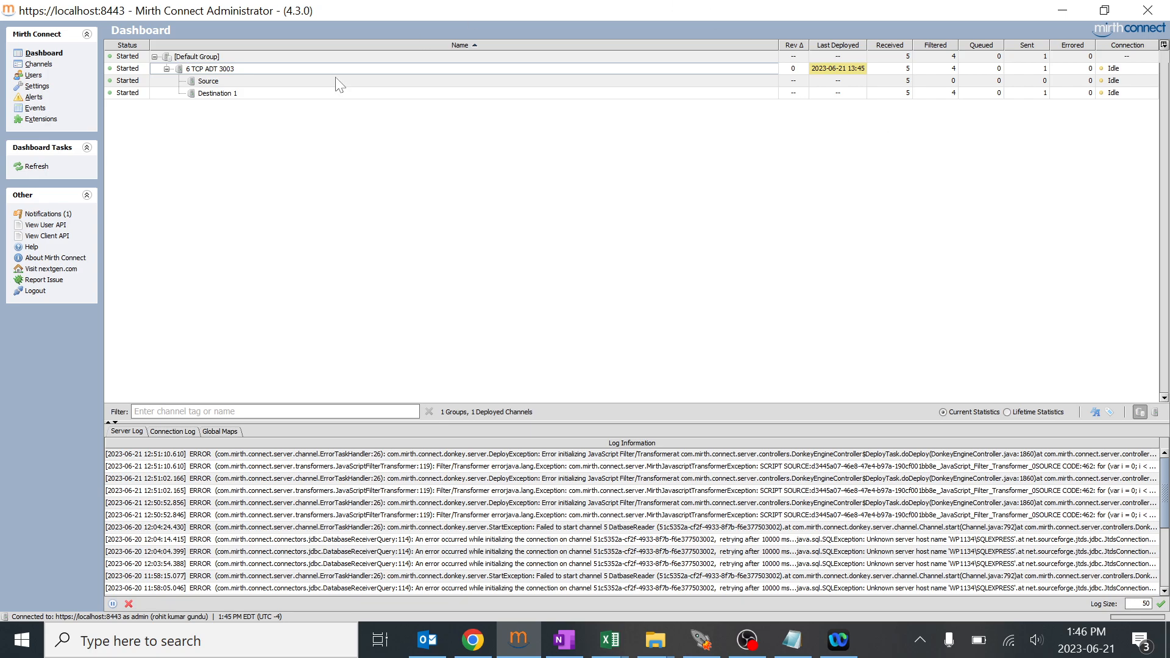
Step: Edit rule 5 to compare segment['PID.19']['PID.19.1'] against '123', removing the stray character
click(39, 63)
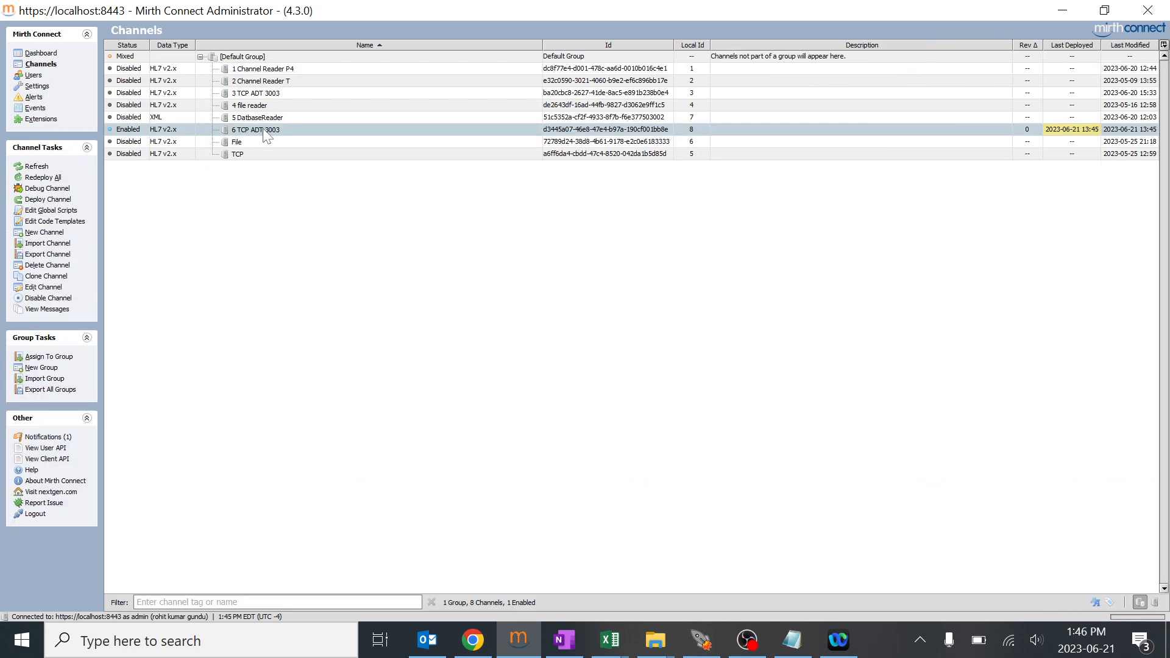
double_click(253, 129)
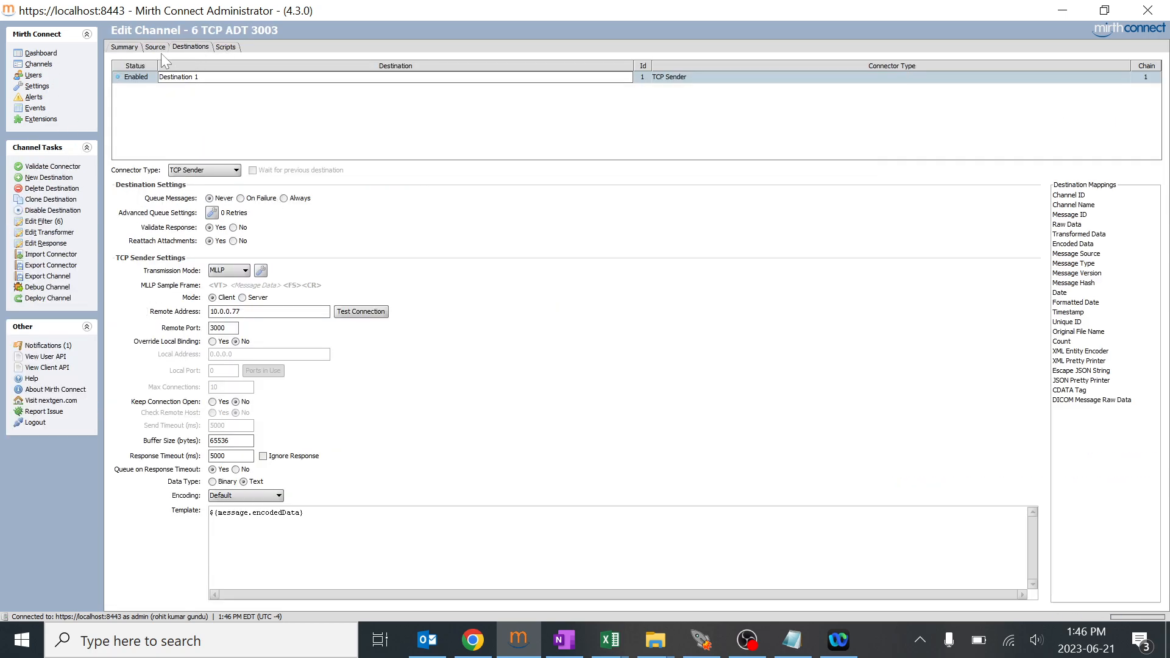
click(48, 220)
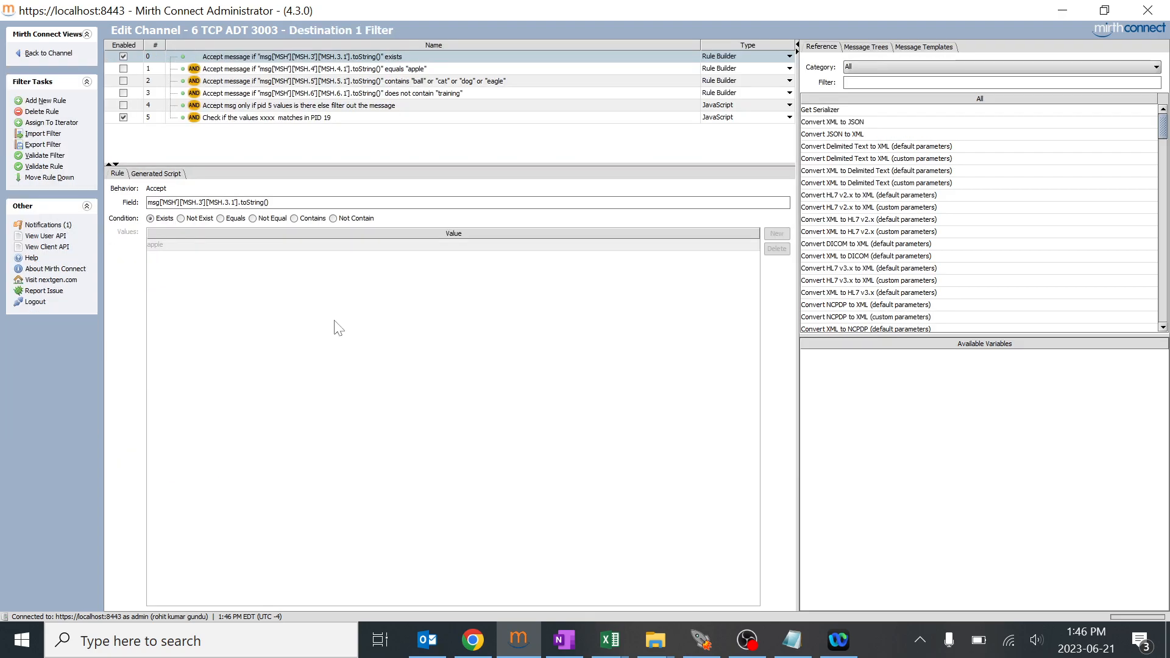
mouse_move(340, 118)
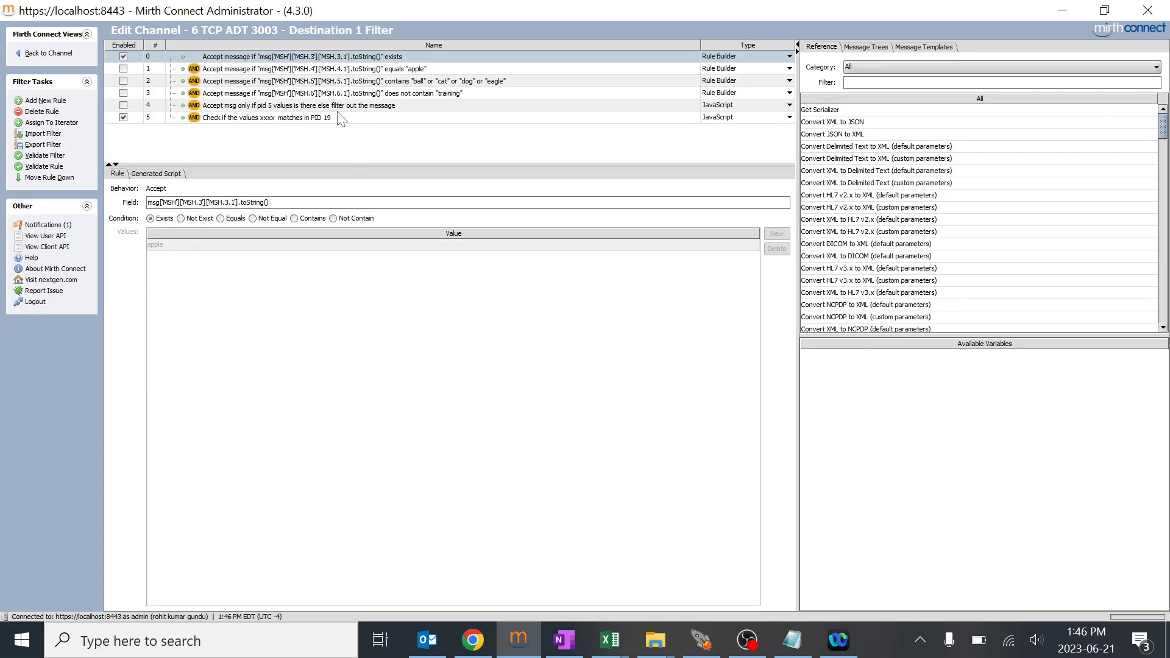
click(261, 117)
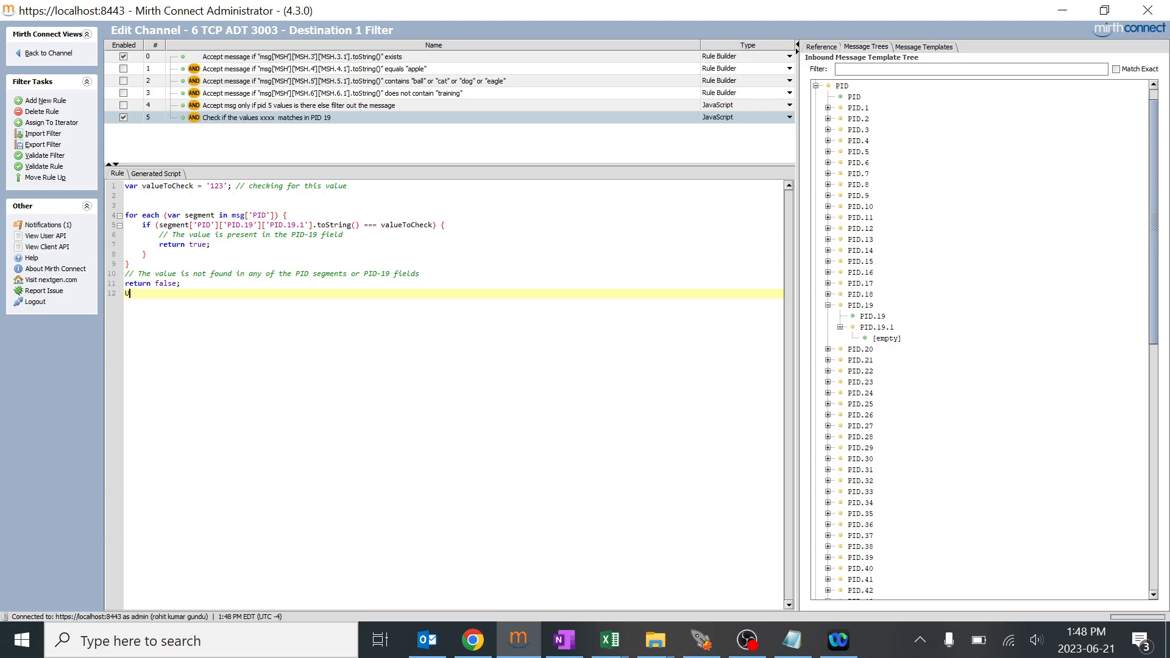
key(Backspace)
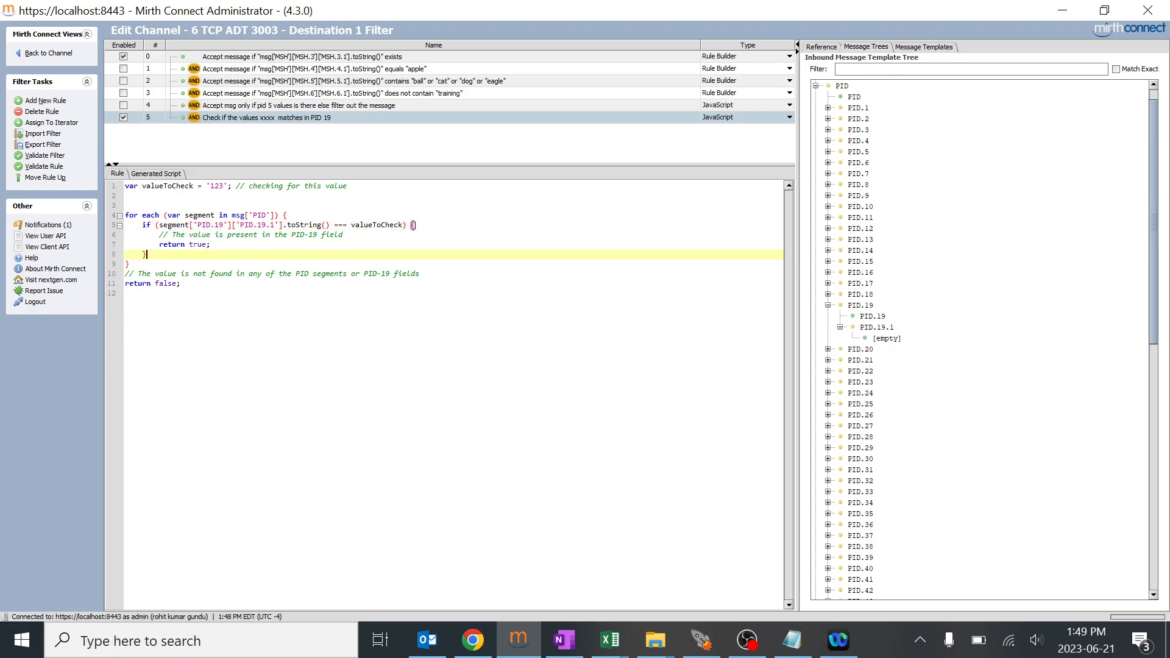
click(298, 105)
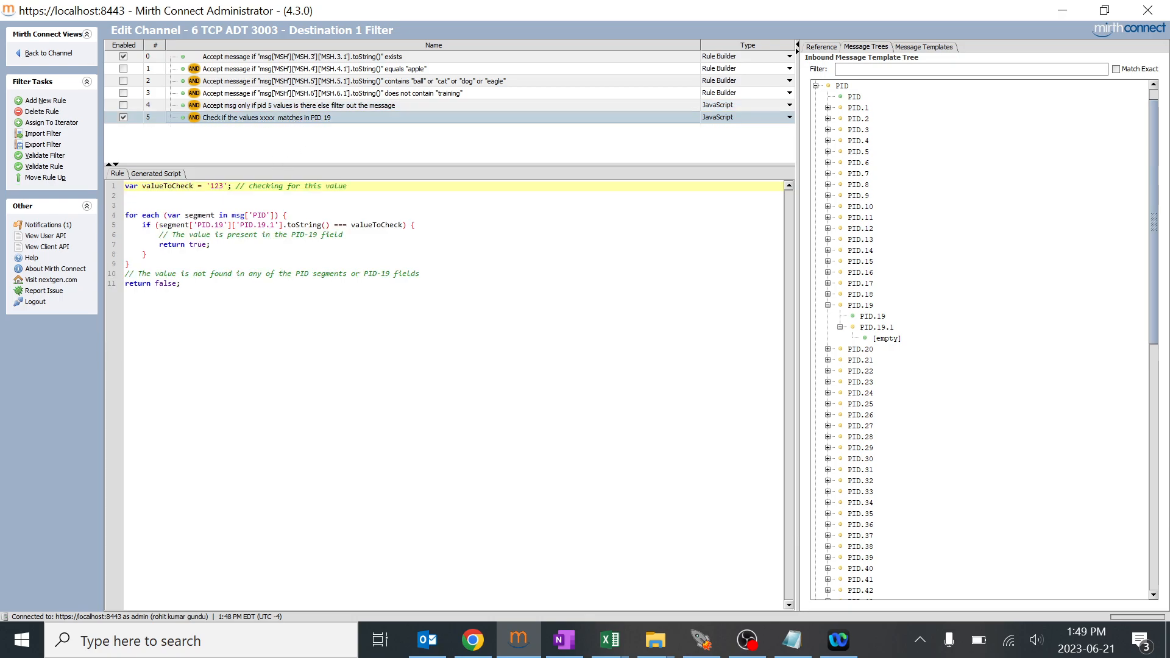
double_click(249, 216)
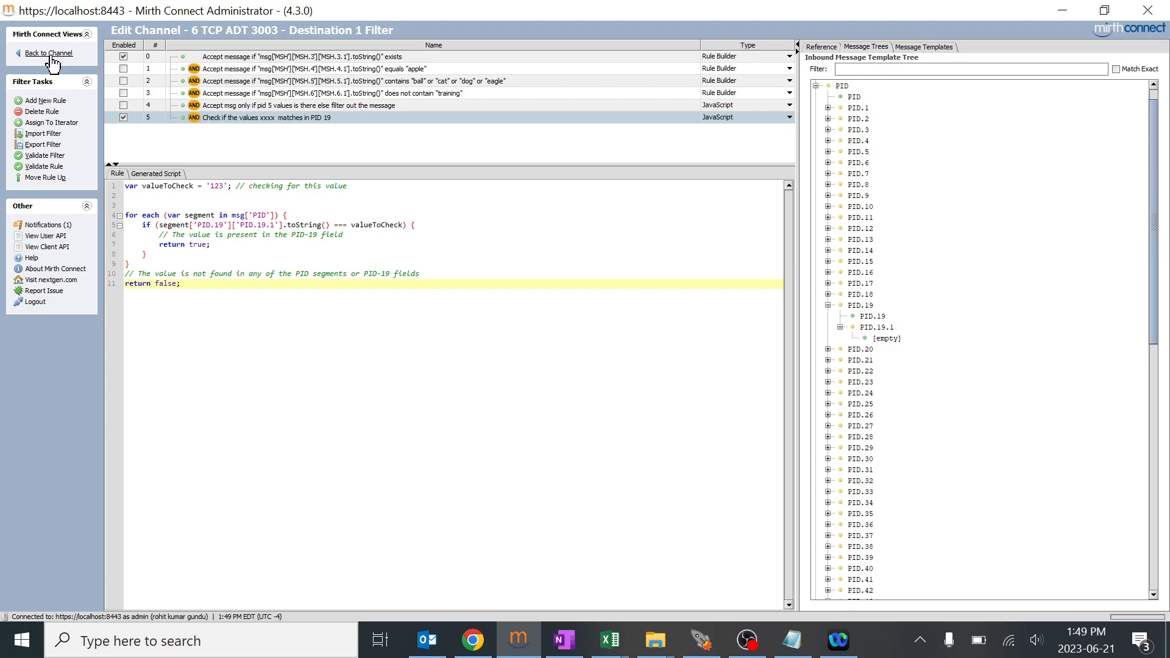
Step: Redeploy channel 6 TCP ADT 3003 with the edited filter and return to the dashboard
click(48, 53)
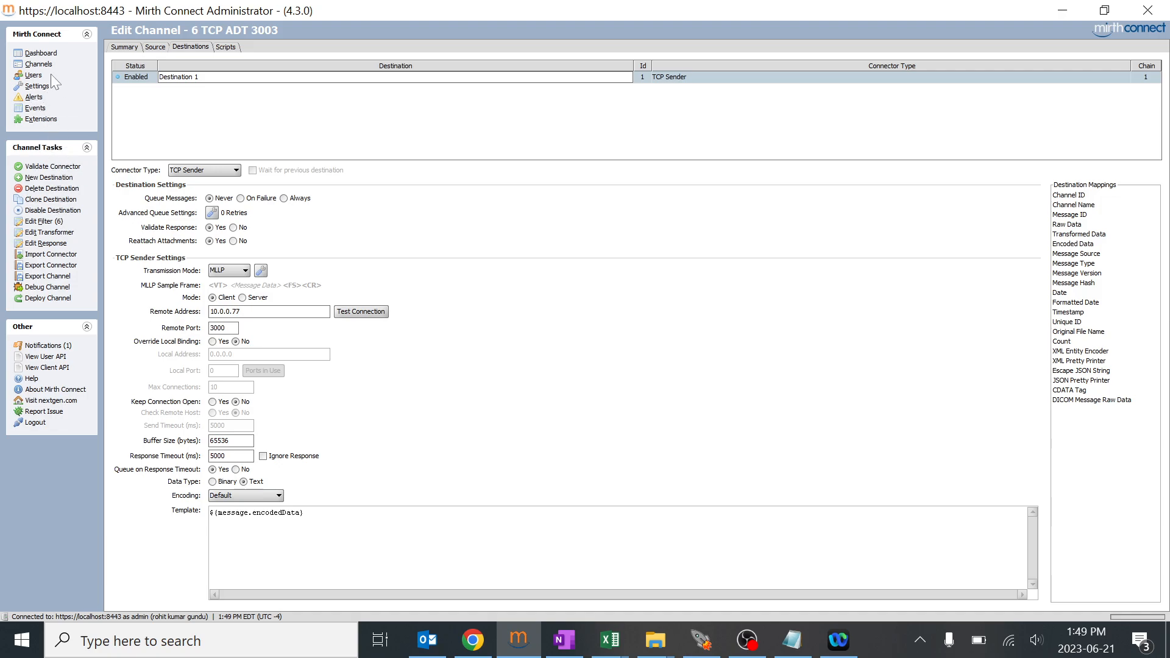
mouse_move(80, 108)
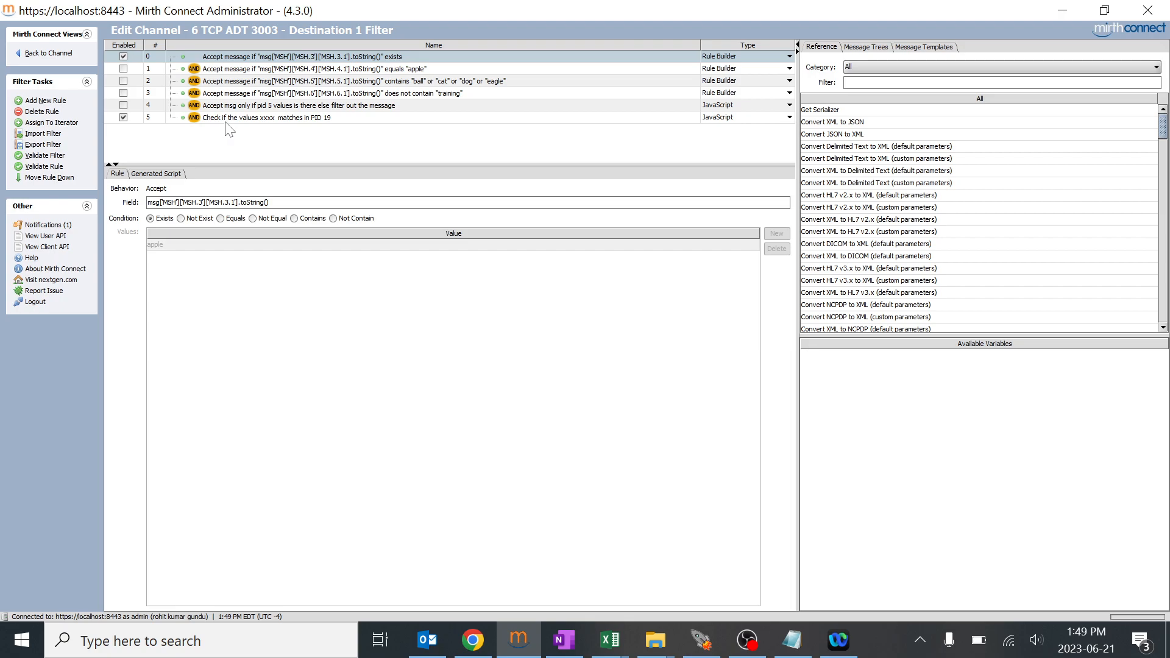
click(299, 117)
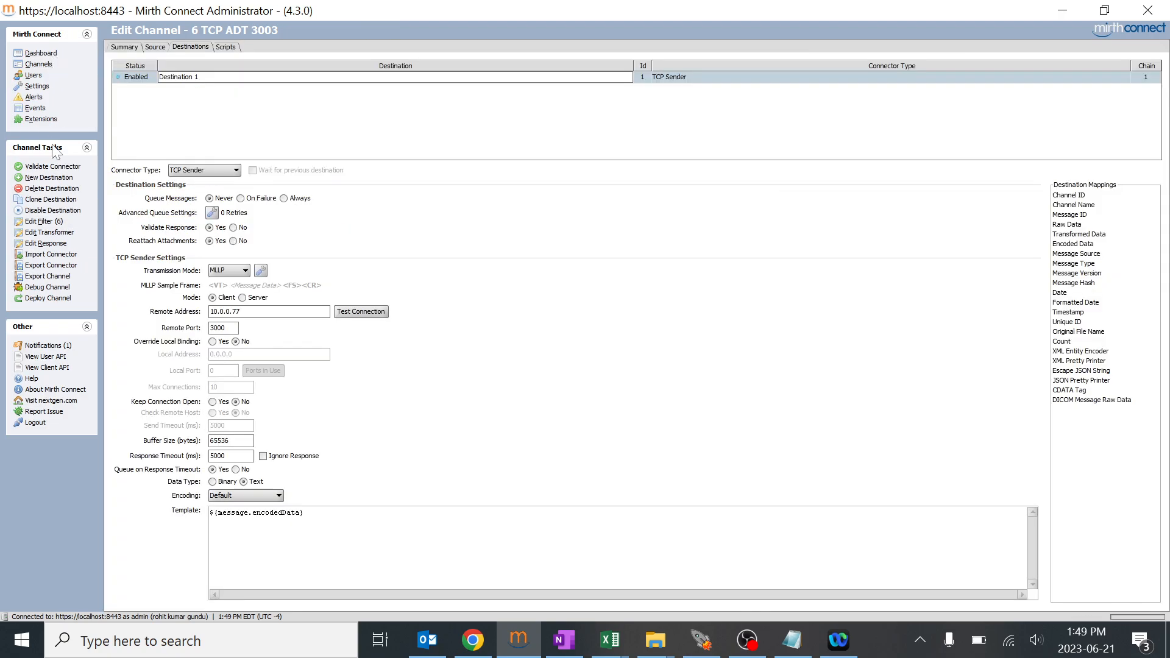
click(48, 300)
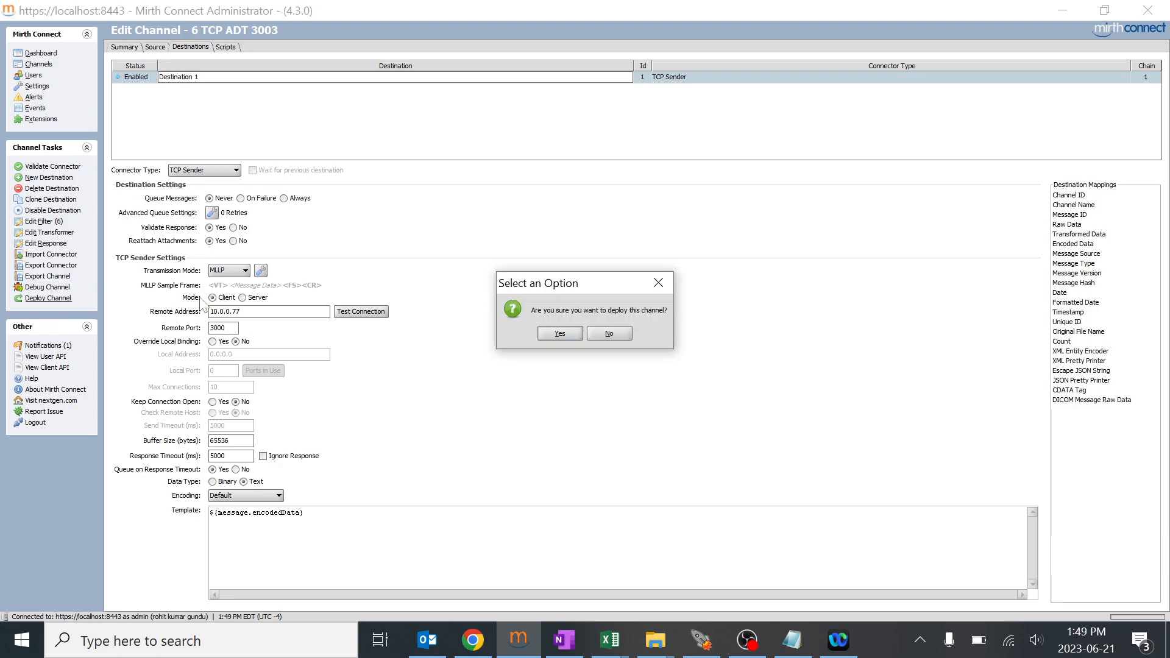
click(558, 333)
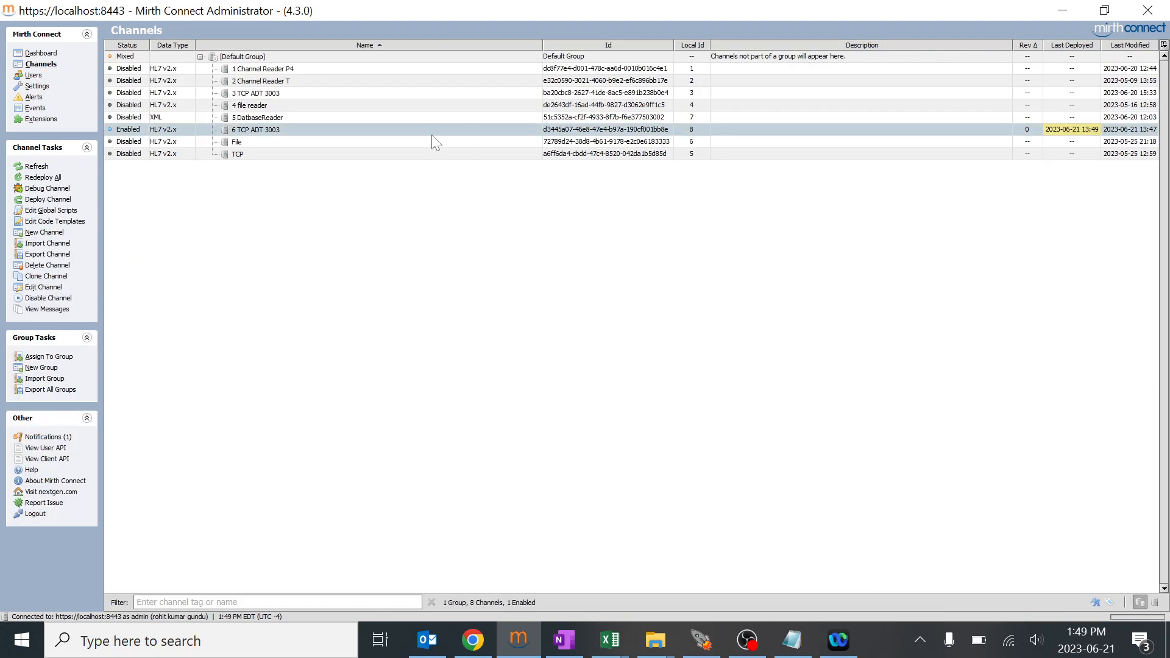
double_click(254, 129)
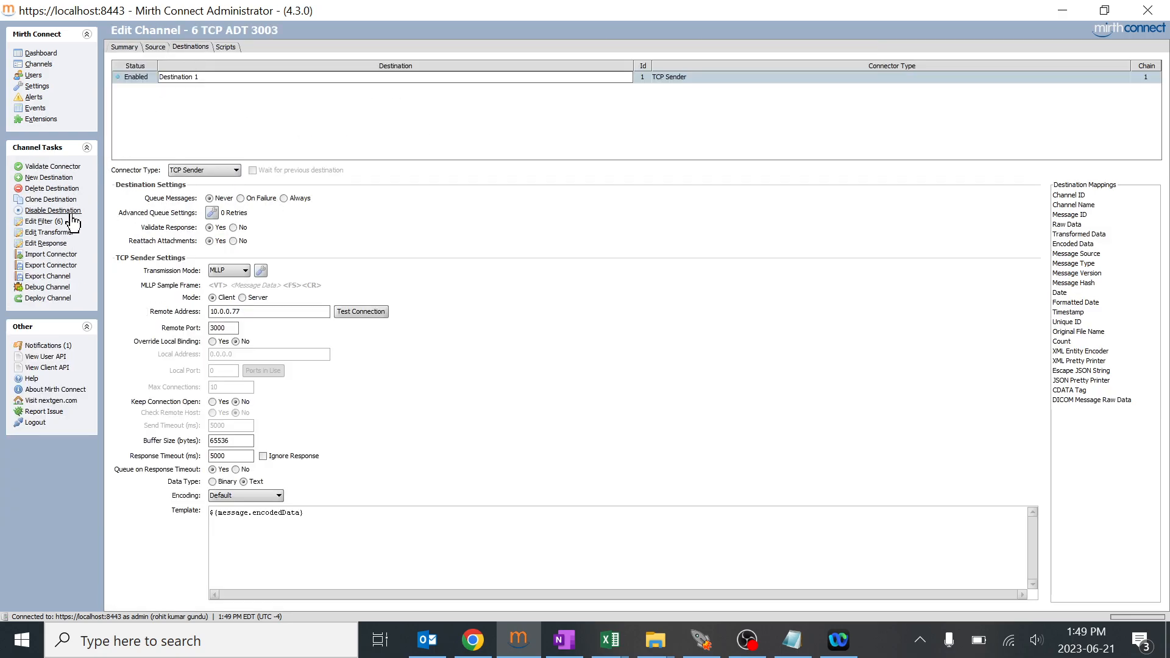
click(41, 222)
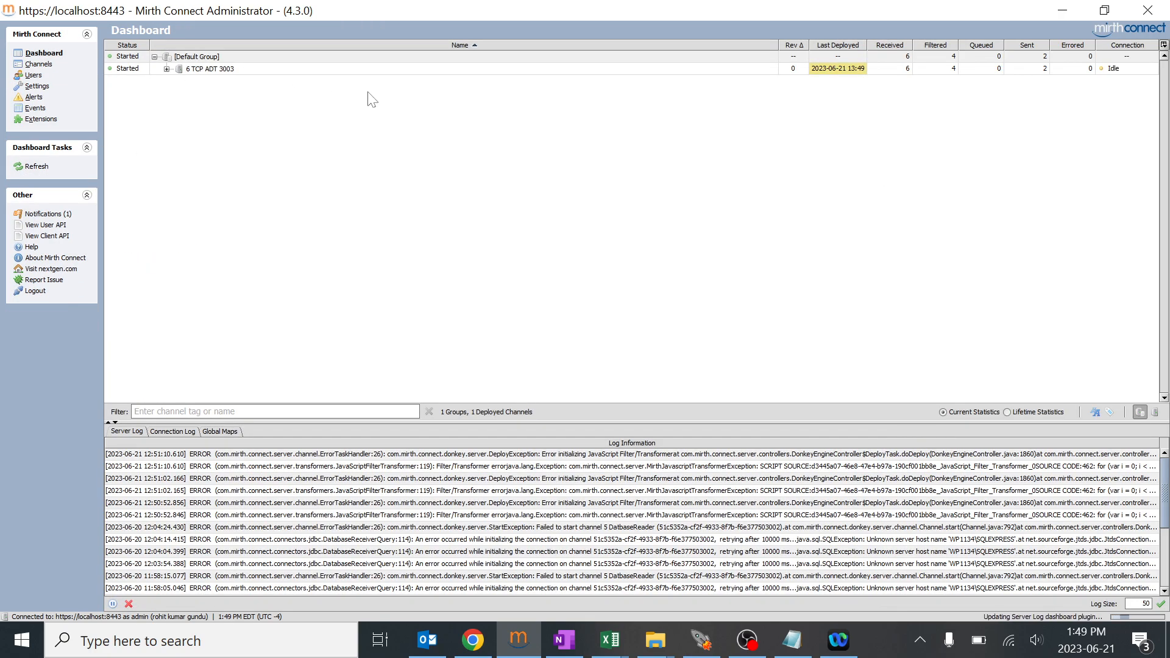
Step: Send a test message with 123 in PID.19 so it passes the filter (7 received, 3 sent)
right_click(208, 68)
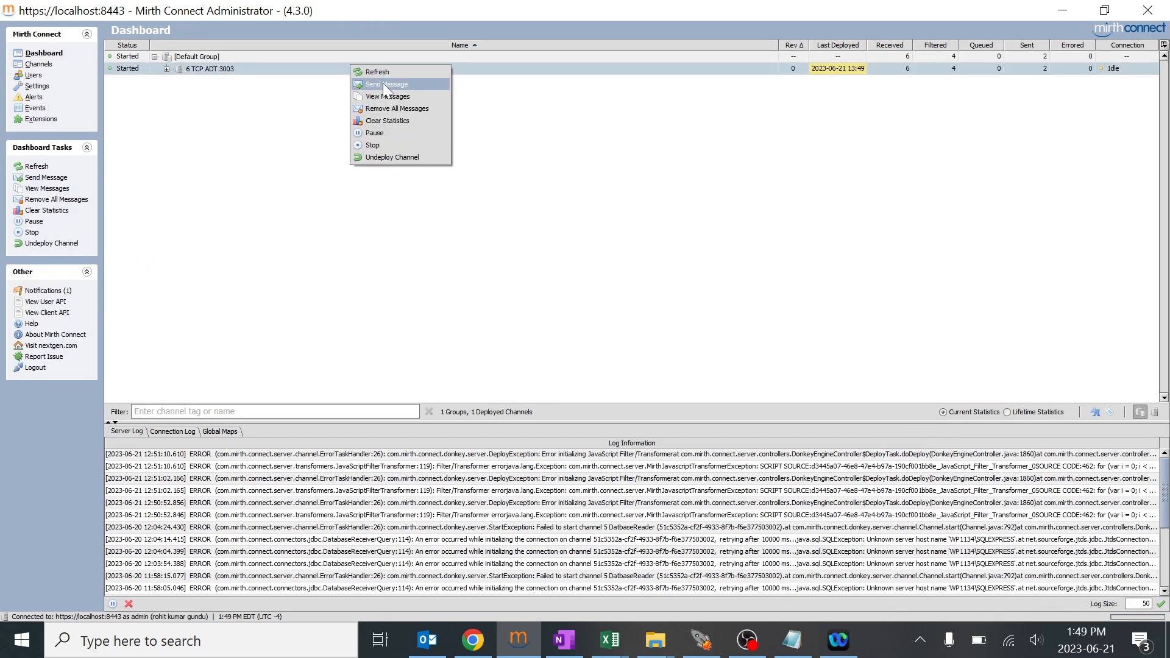
click(386, 84)
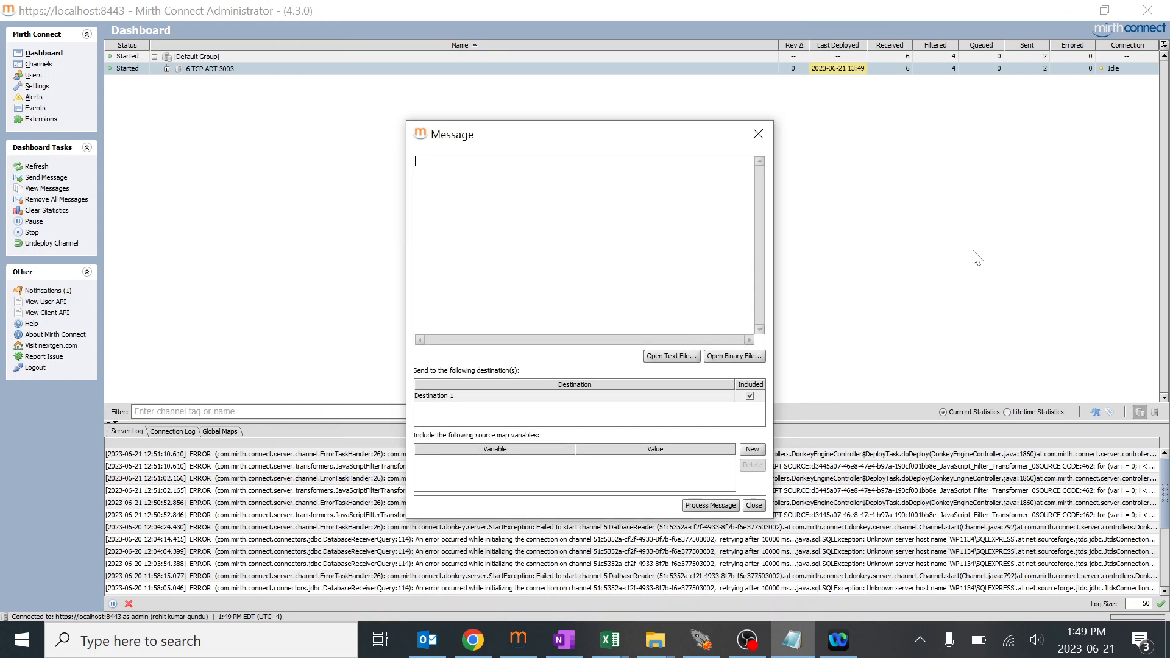
drag(523, 340, 668, 340)
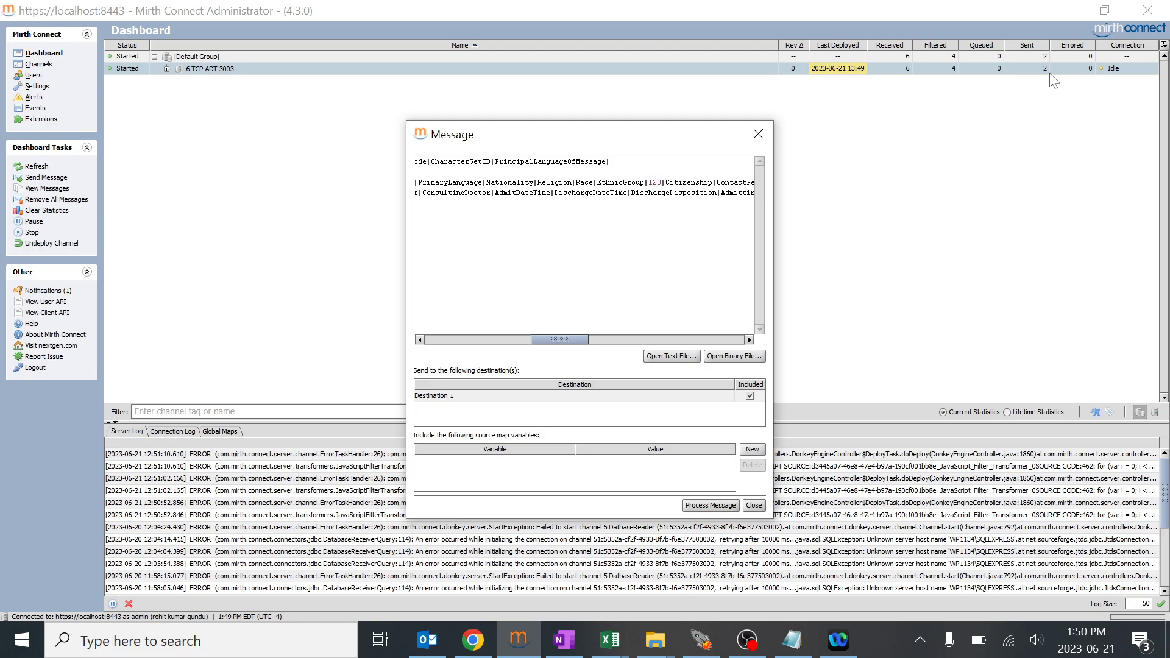
mouse_move(476, 139)
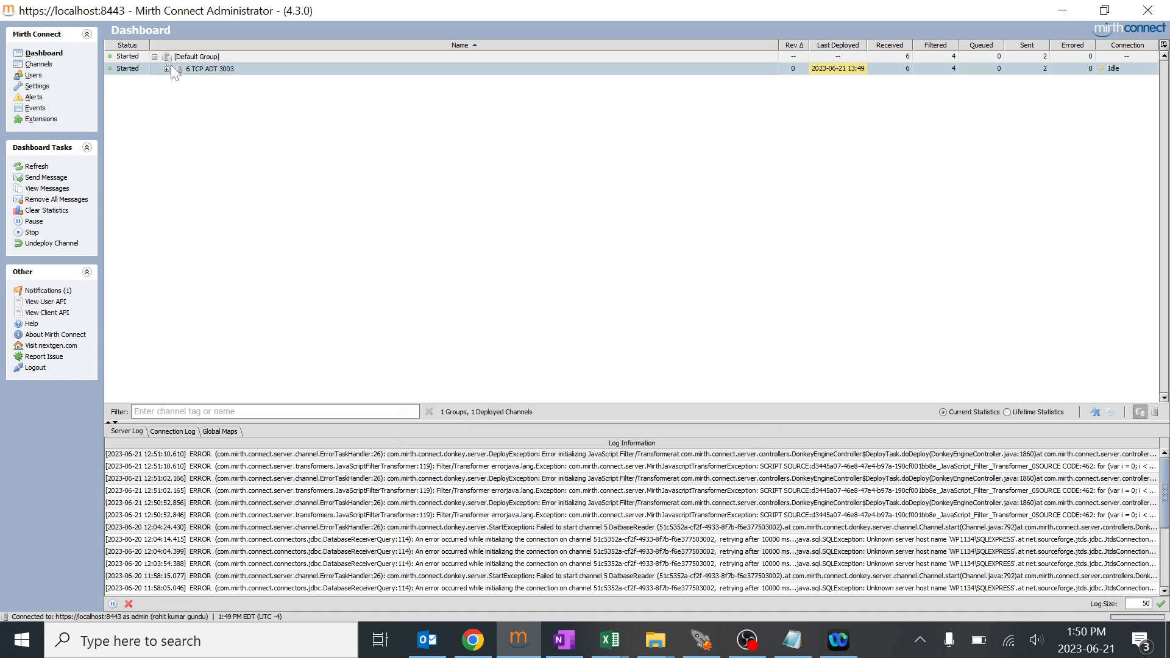
click(167, 68)
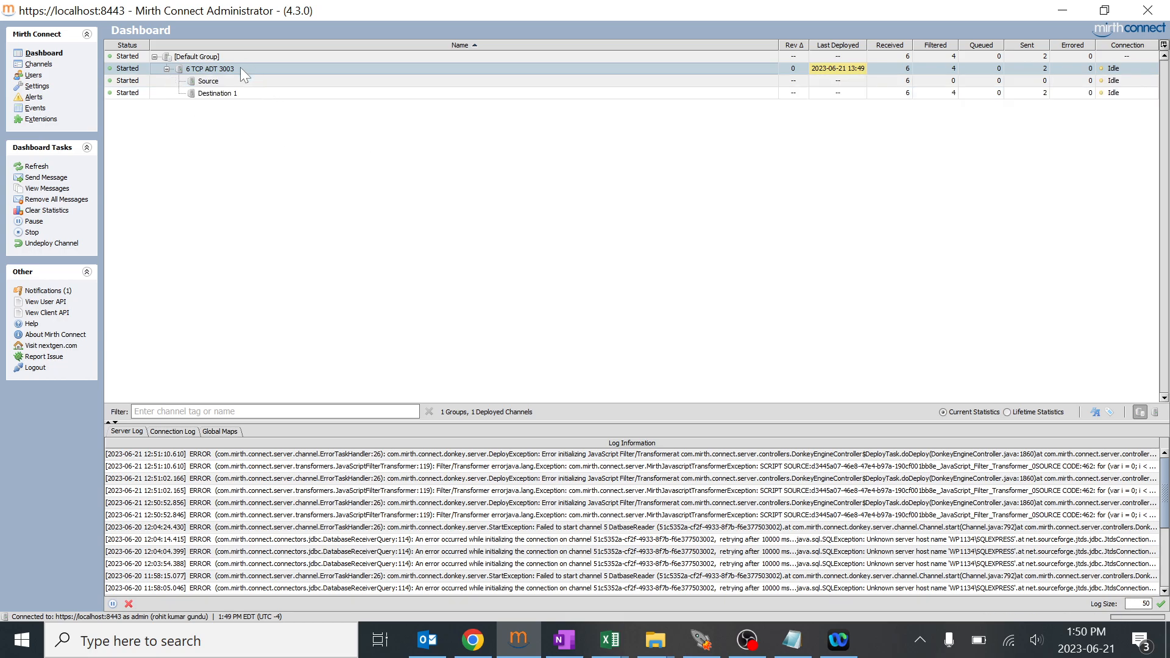
click(46, 177)
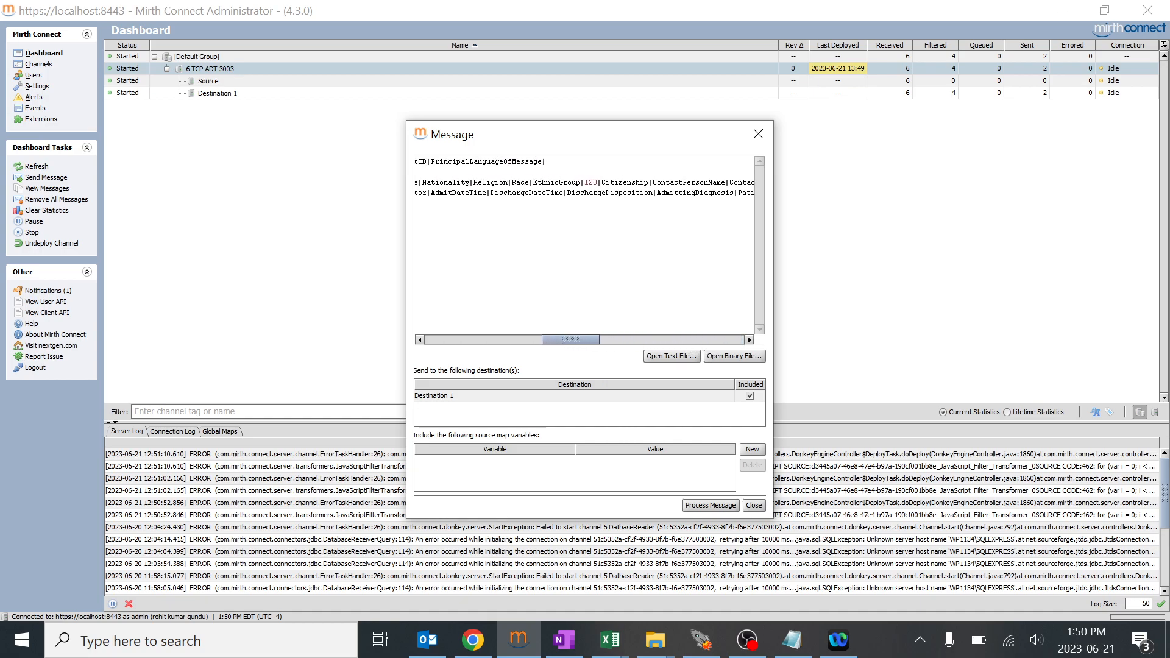
double_click(590, 181)
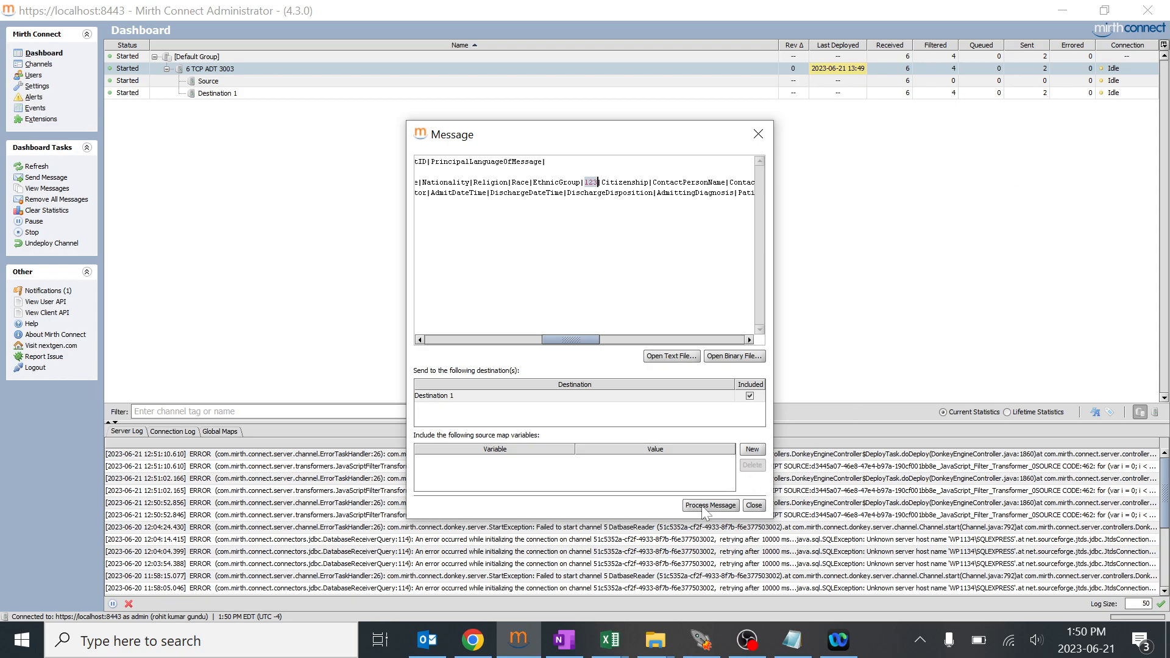
click(709, 504)
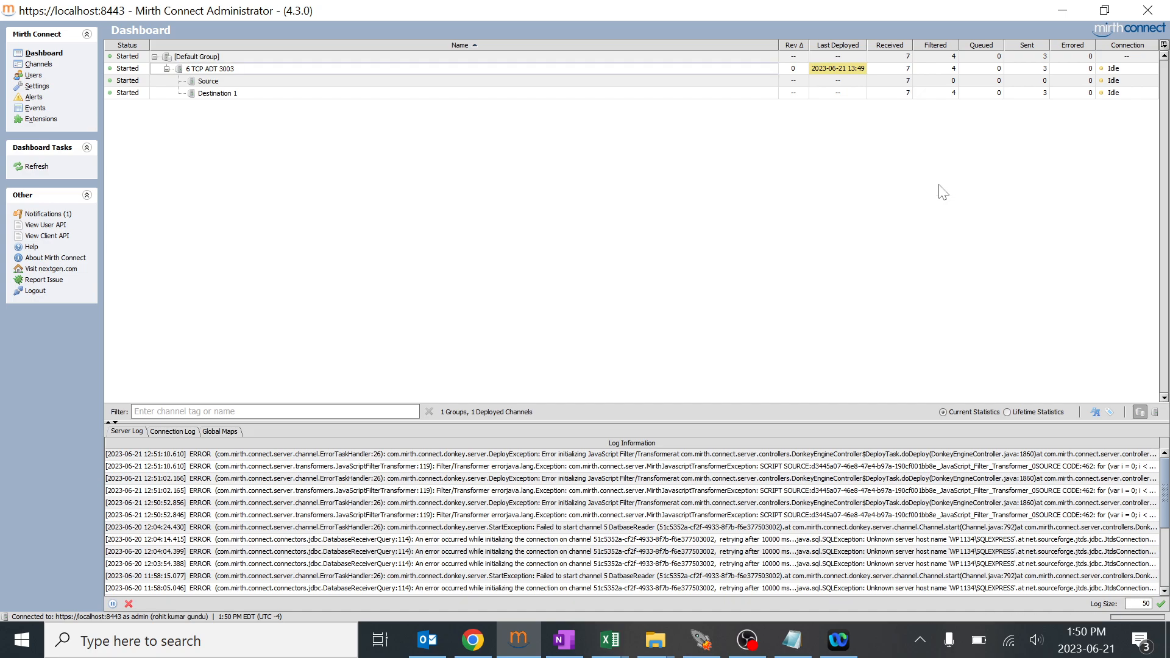
Step: Send a test message with 1245 in PID.19 so it is filtered (filtered count 5)
click(211, 69)
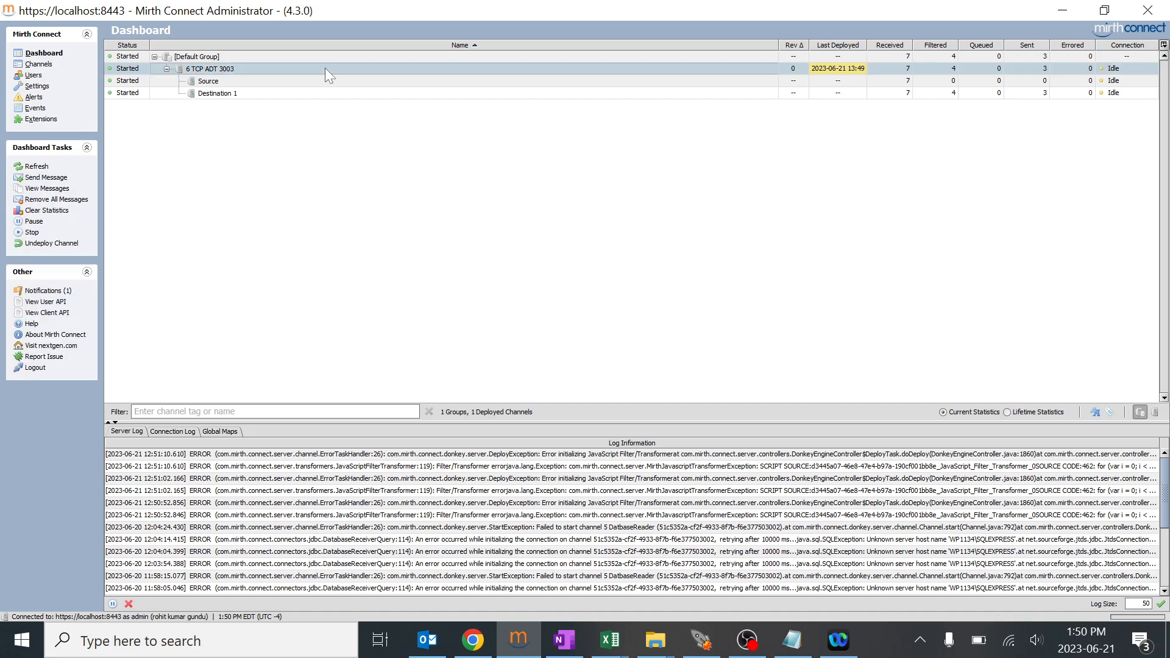
click(45, 176)
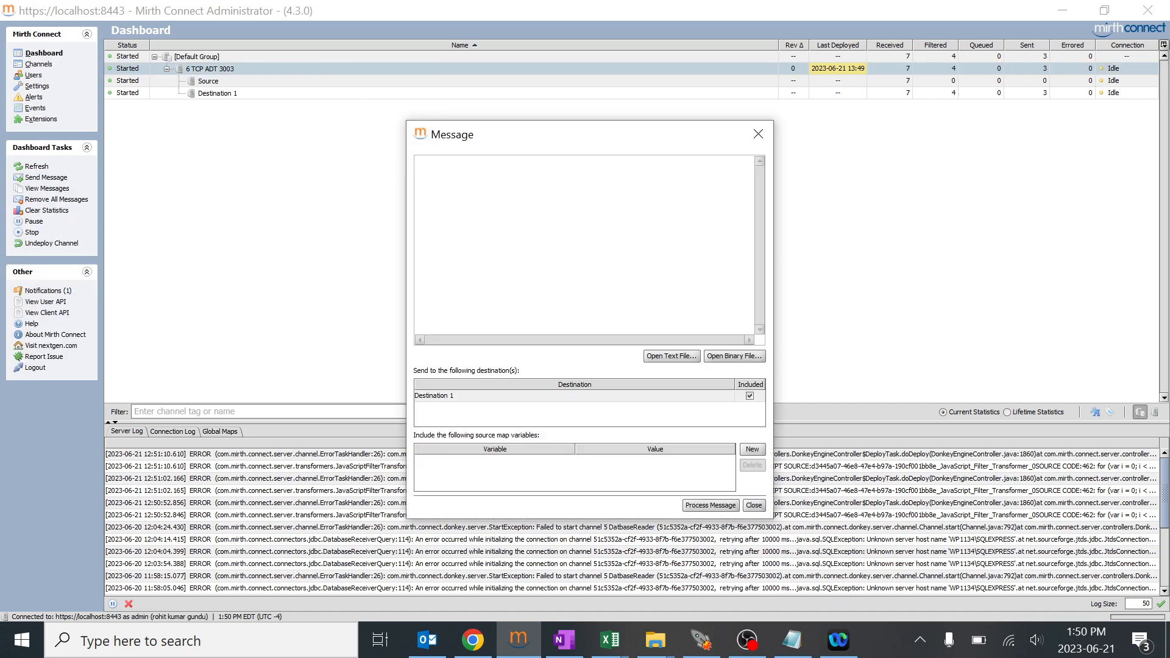
drag(523, 340, 597, 340)
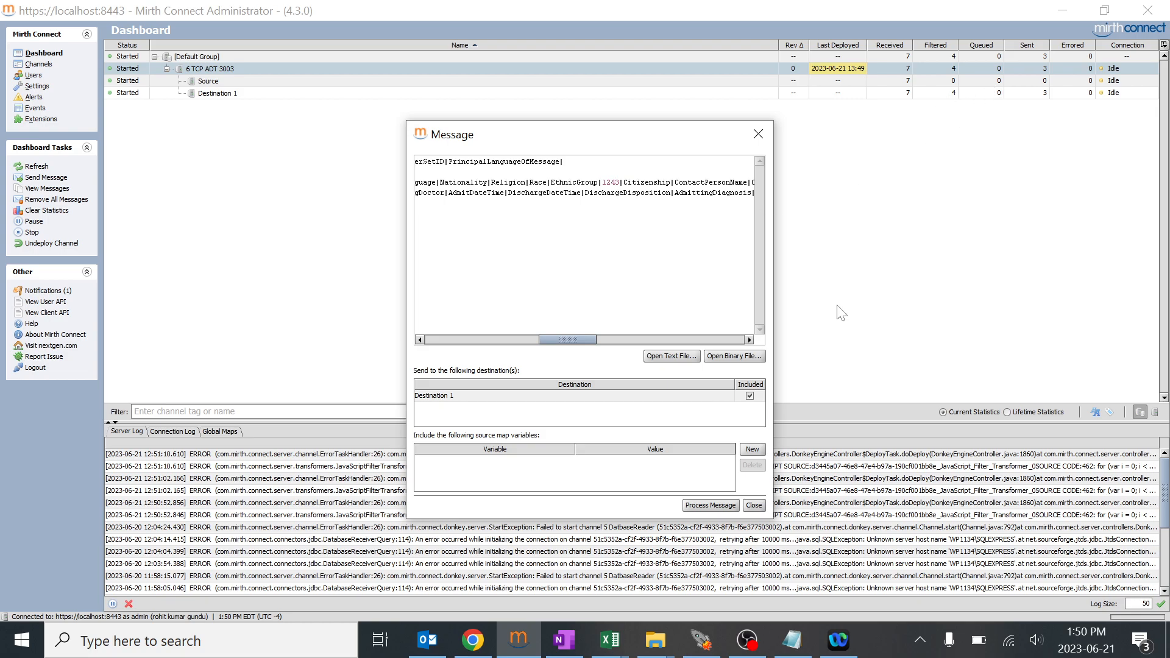
click(751, 504)
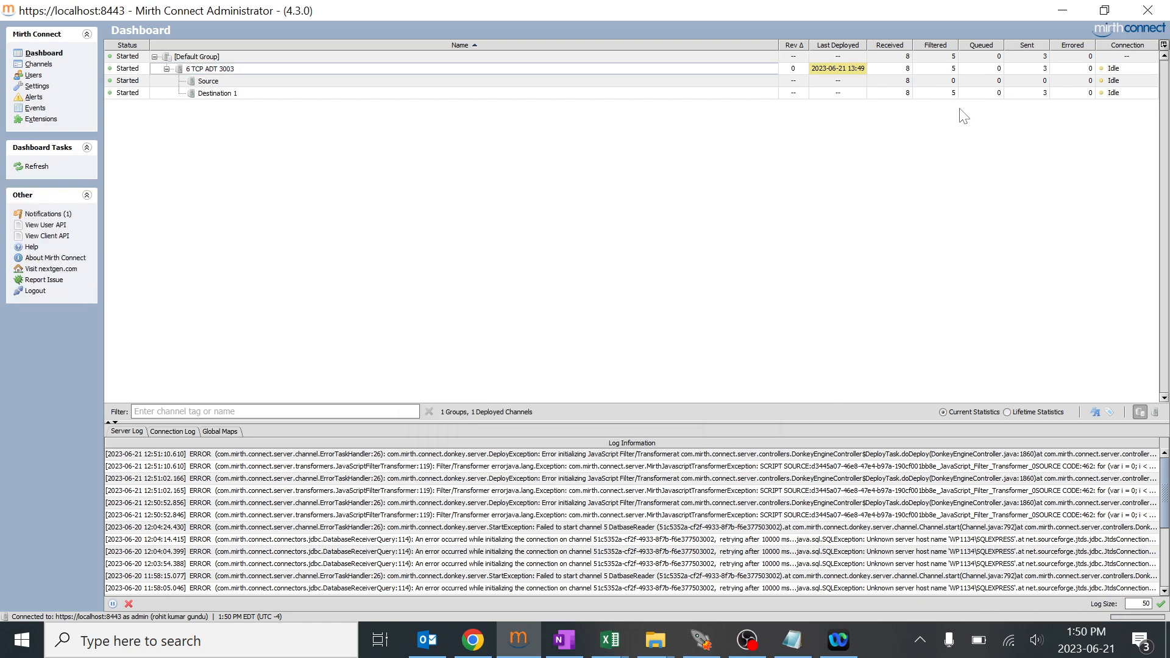
Step: Reopen the Destination 1 filter of channel 6 TCP ADT 3003 showing rule 5's script
click(38, 64)
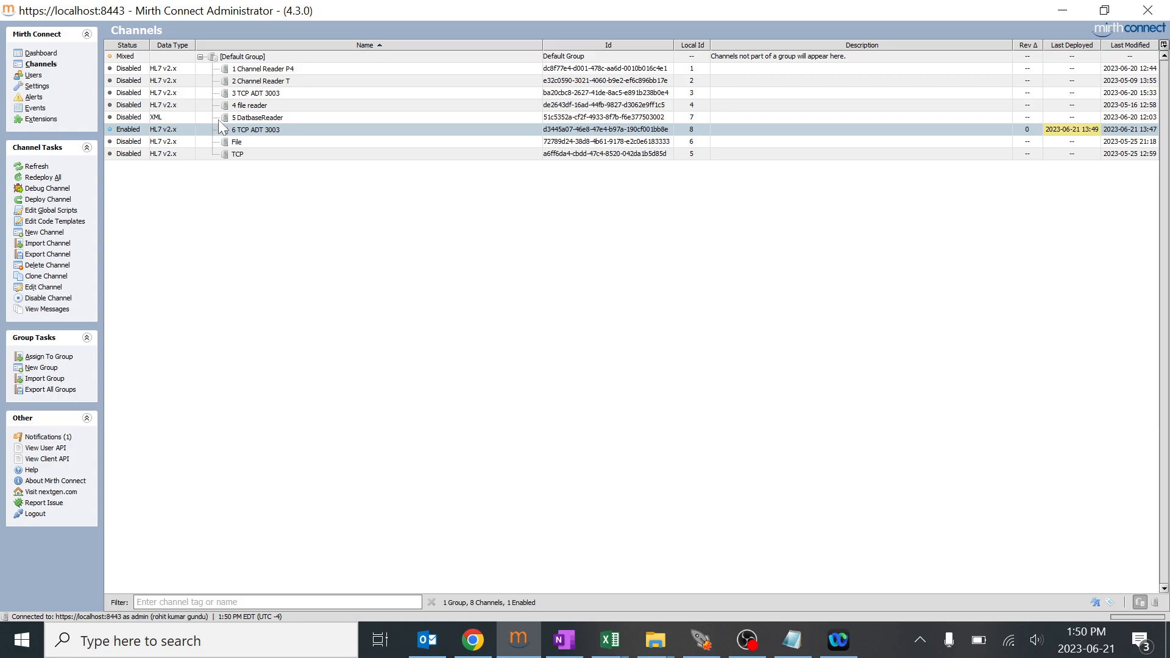
double_click(255, 129)
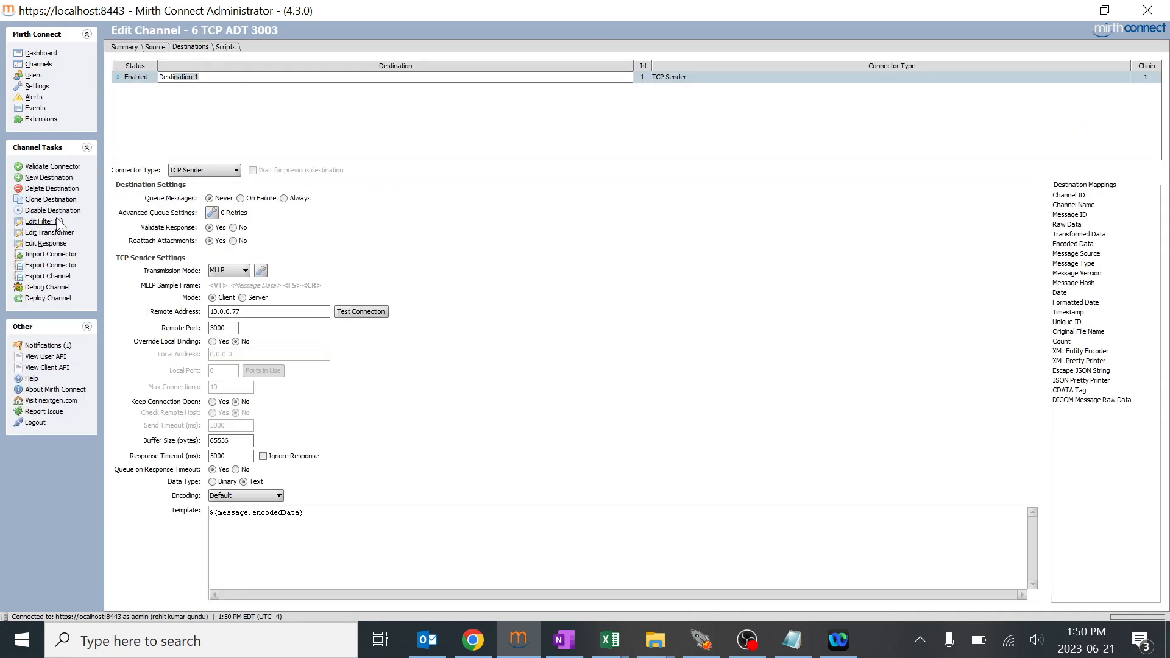
click(42, 220)
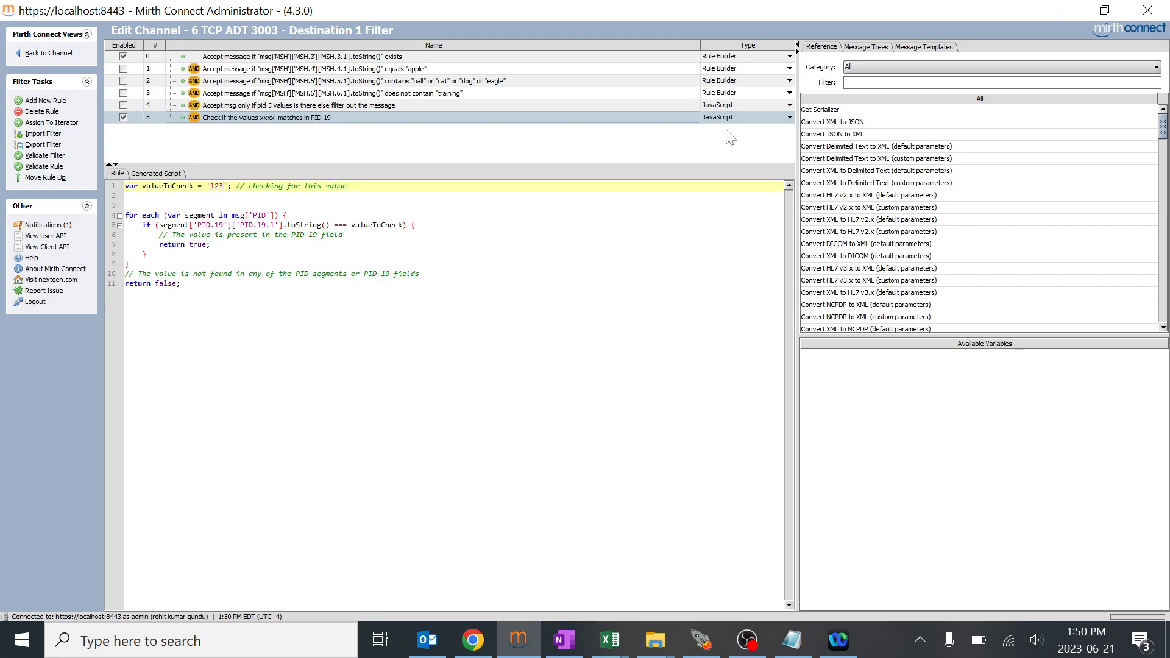
mouse_move(722, 141)
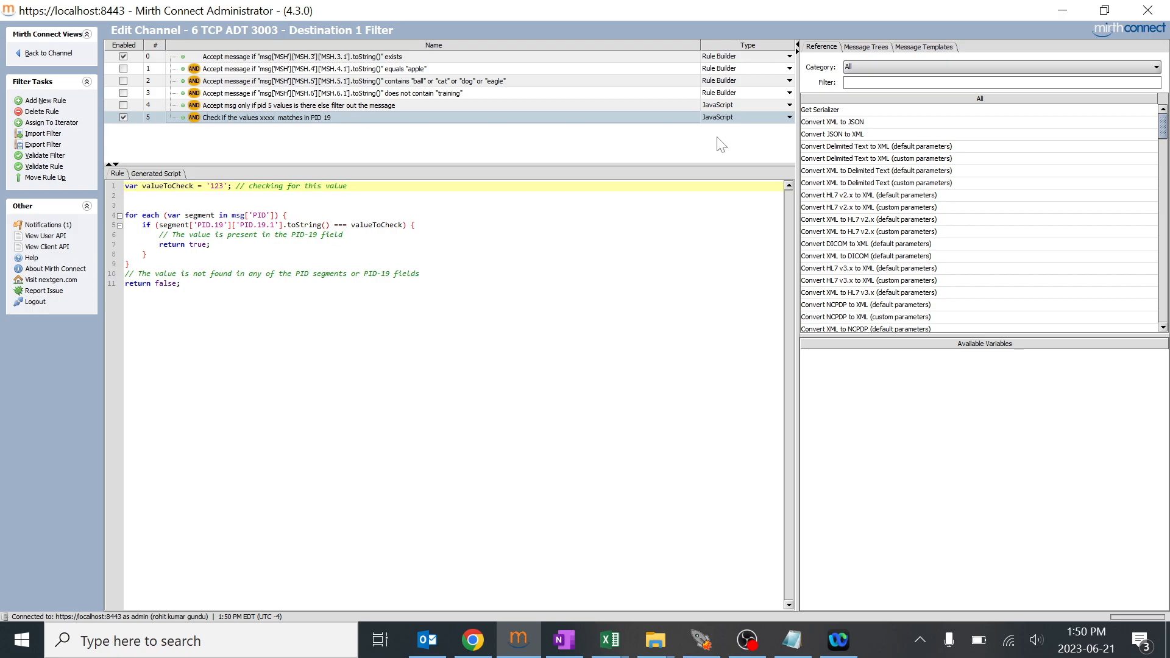